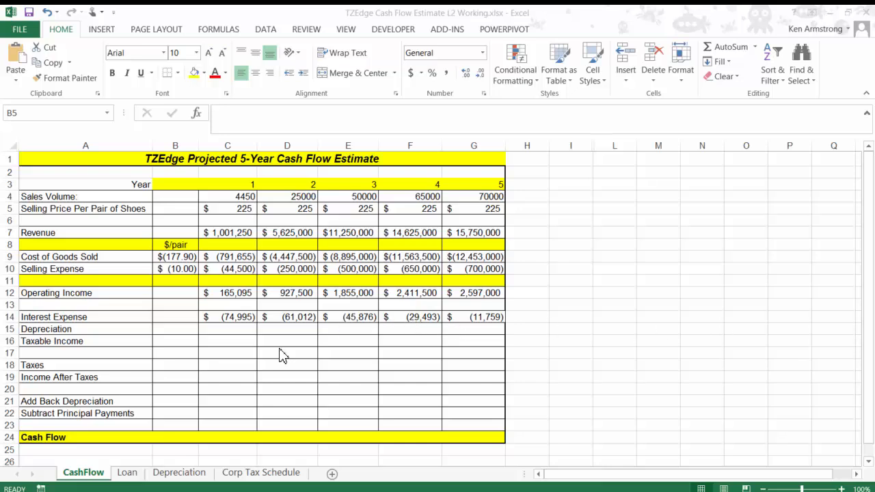
mouse_move(242, 354)
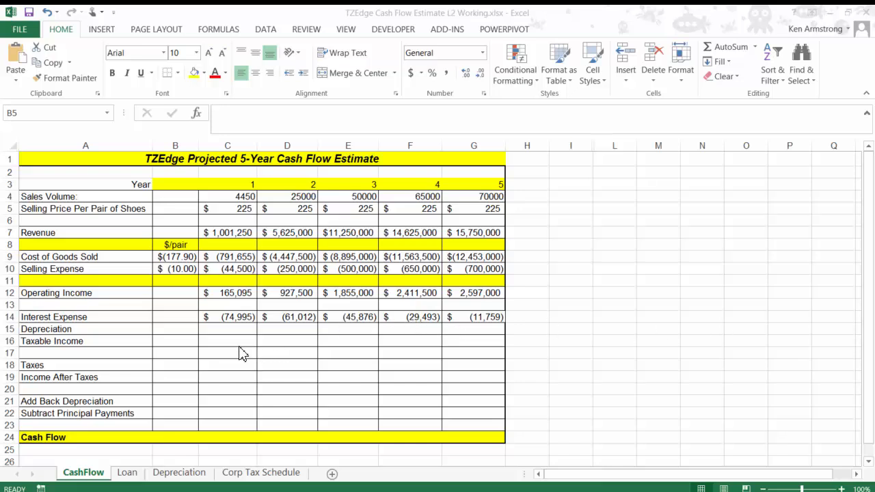
mouse_move(243, 335)
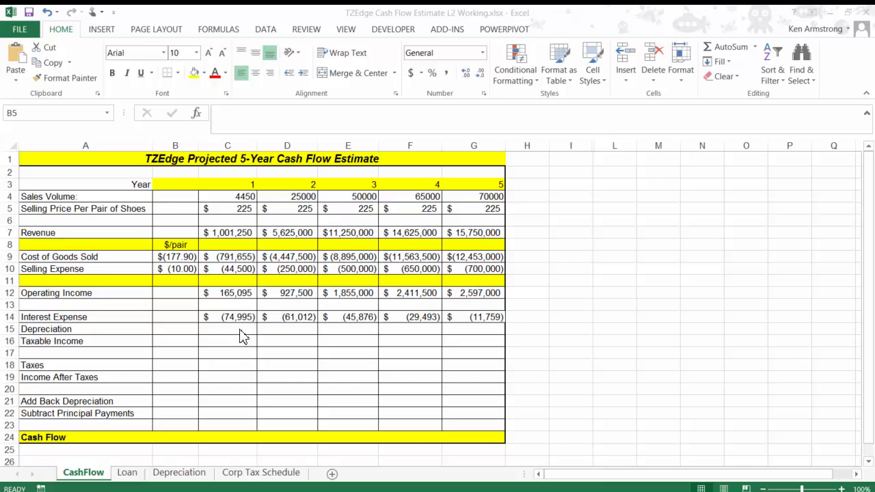
Step: Review the Depreciation and Interest Expense rows beside the car example: $15,000 cost, 11,850 after a year, 3,150 lost
left_click(175, 208)
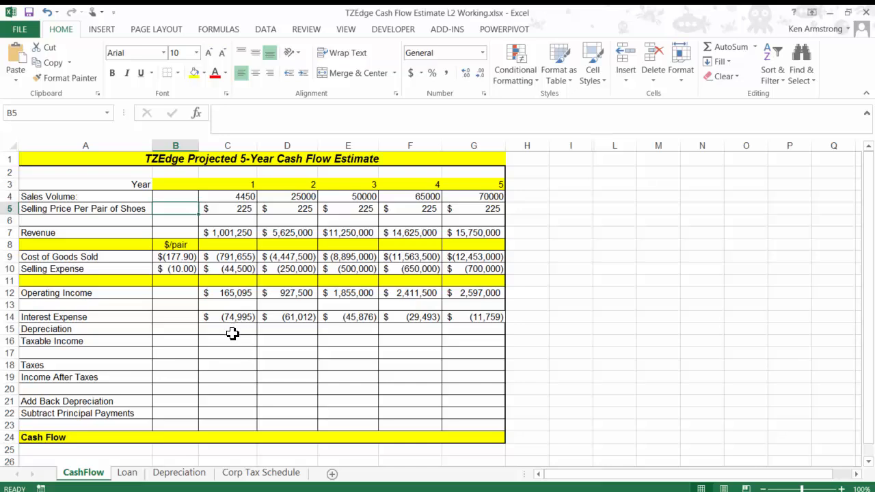
left_click(227, 328)
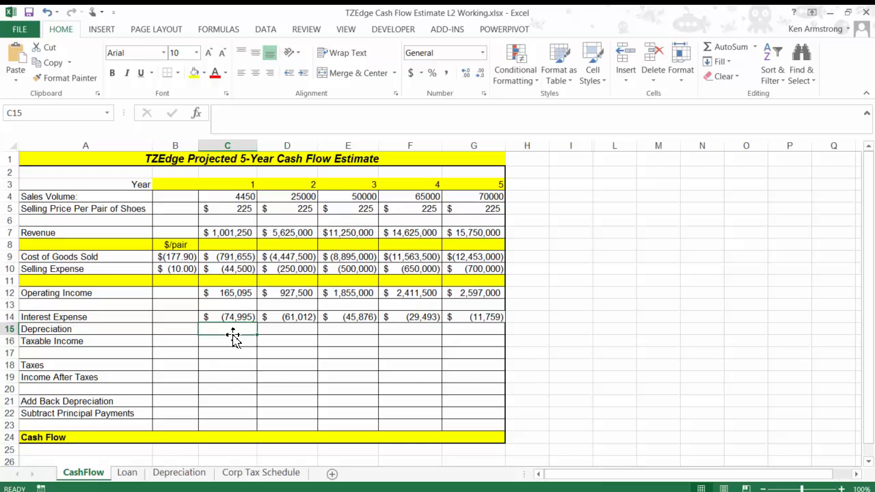
mouse_move(93, 317)
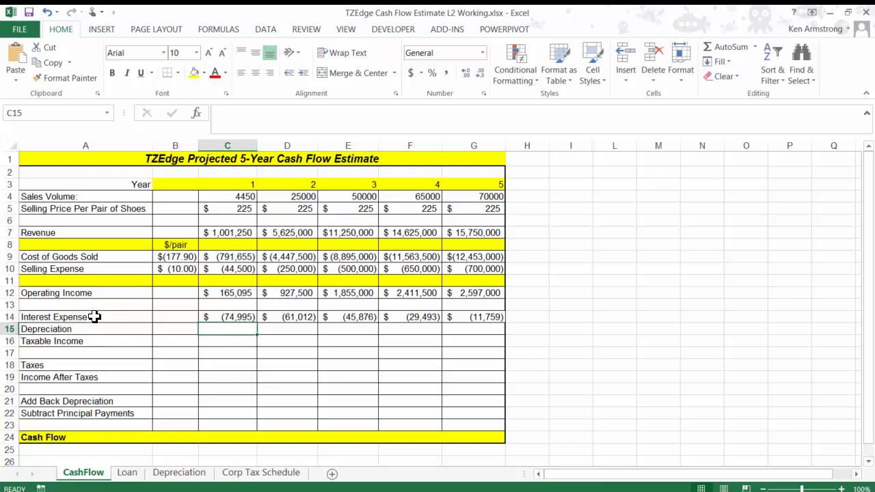
left_click_drag(85, 317, 227, 353)
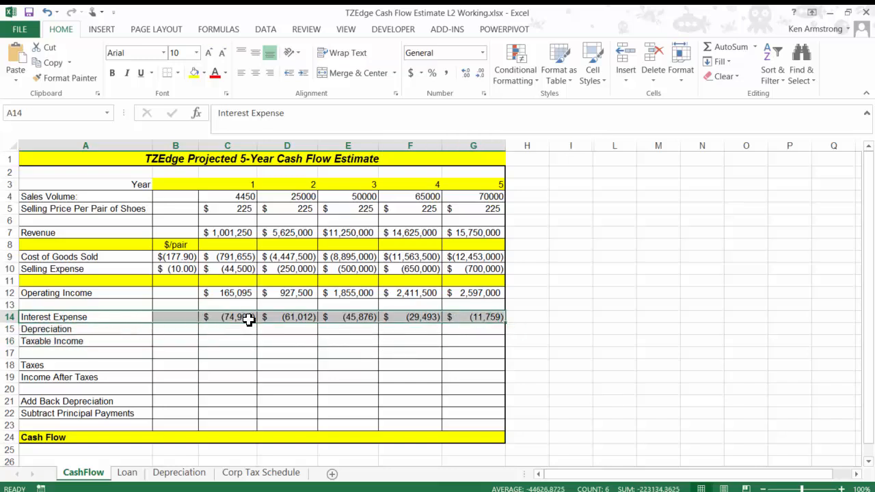
left_click(235, 317)
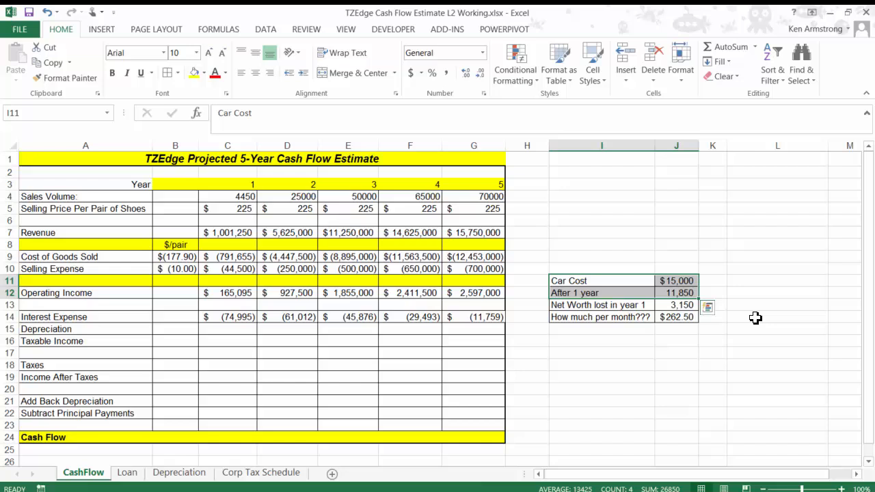
mouse_move(733, 313)
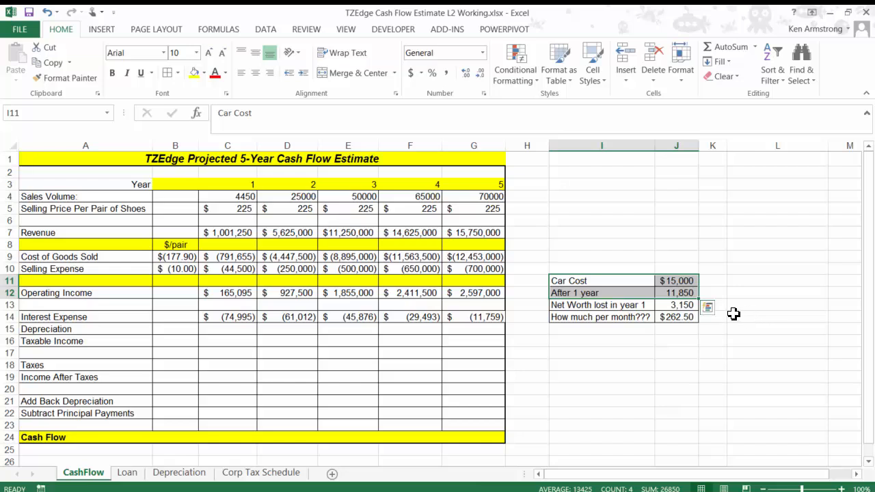
mouse_move(721, 312)
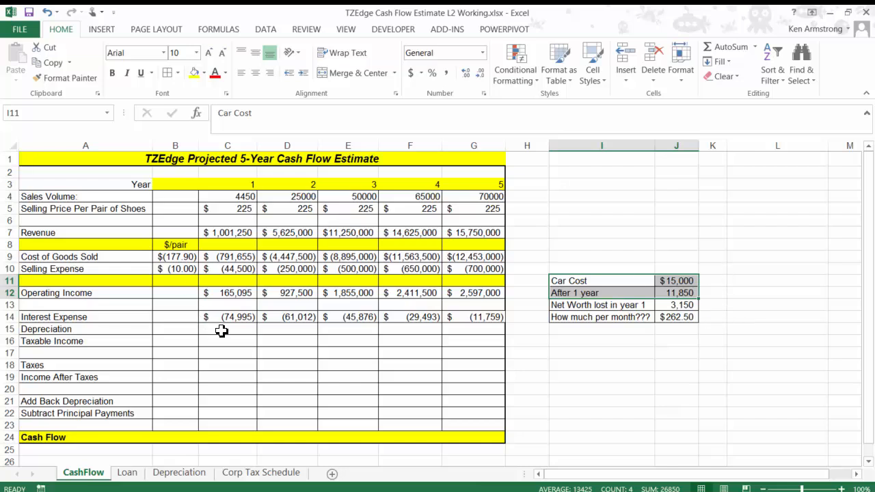
Step: Clear the car example and enter -1,000,000 in B15 as Accounting-formatted $(1,000,000) without decimals
left_click(601, 145)
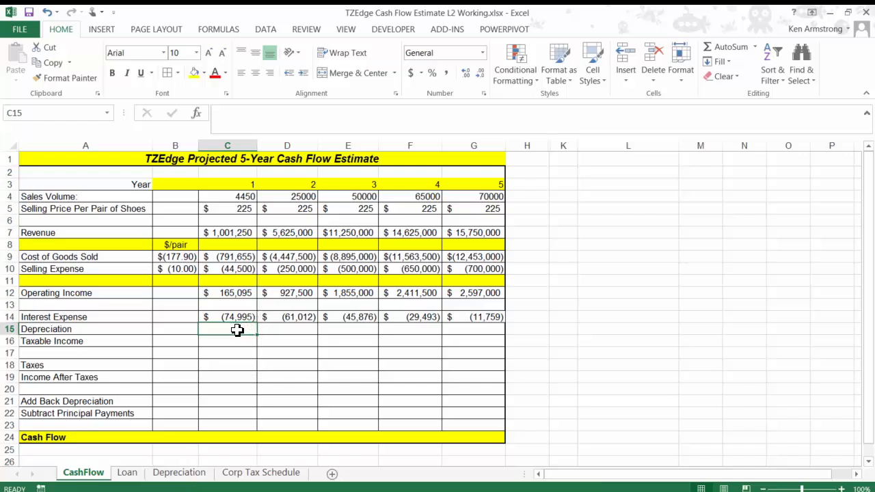
mouse_move(172, 330)
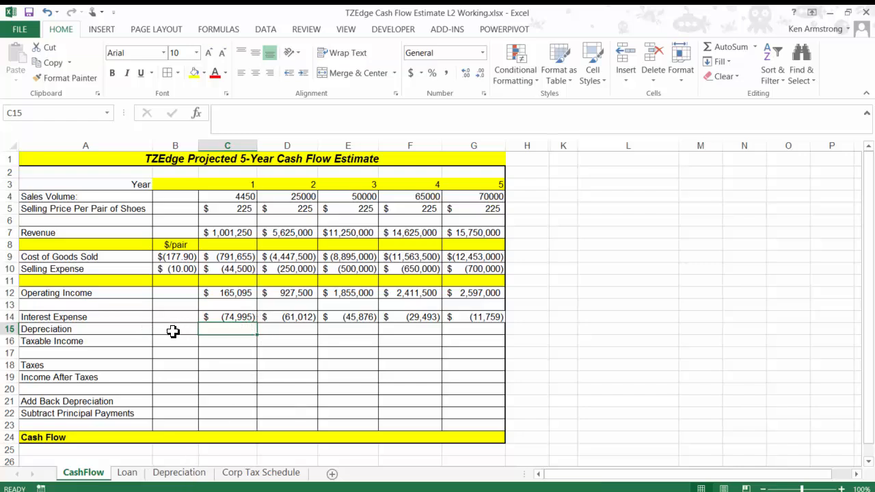
left_click(175, 328)
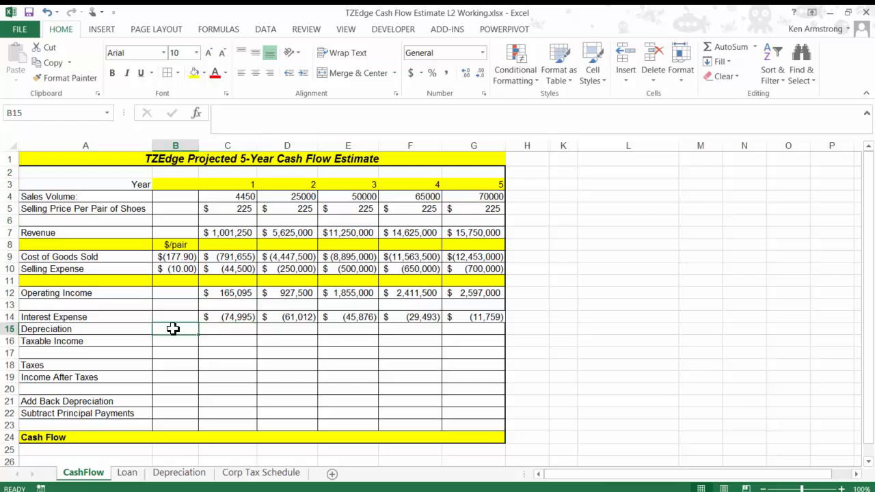
type("-10000000")
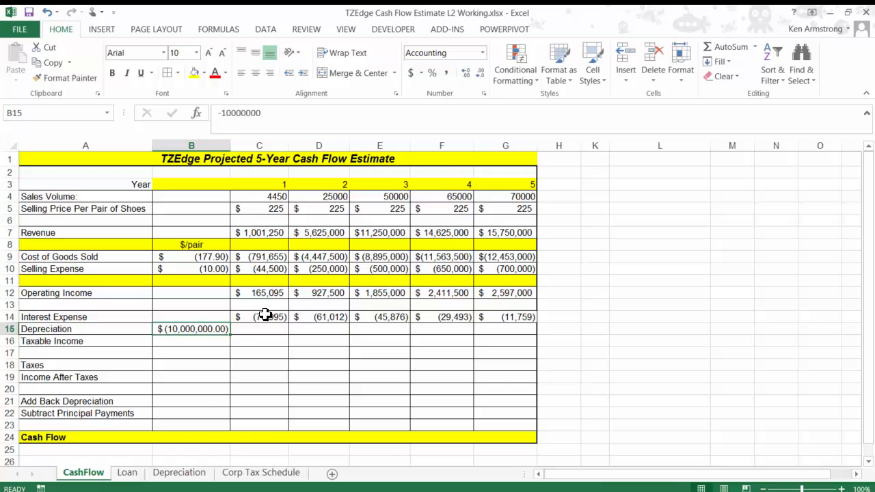
double_click(191, 328)
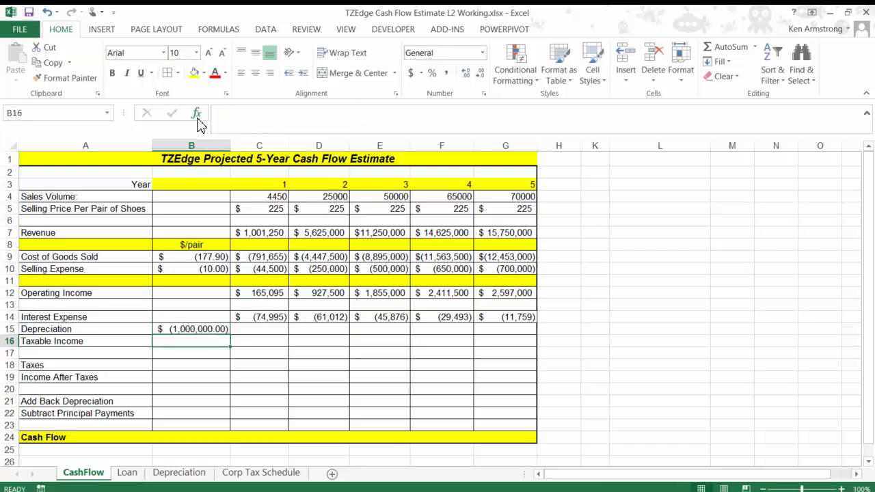
left_click(260, 328)
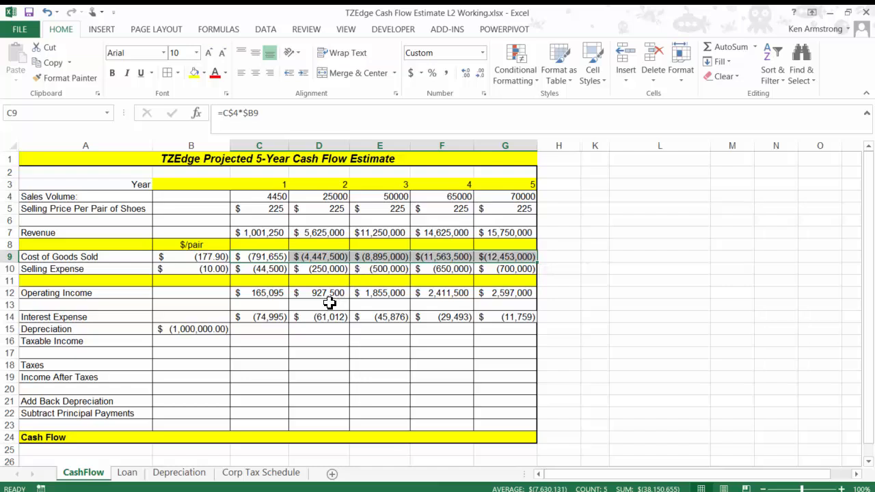
mouse_move(273, 331)
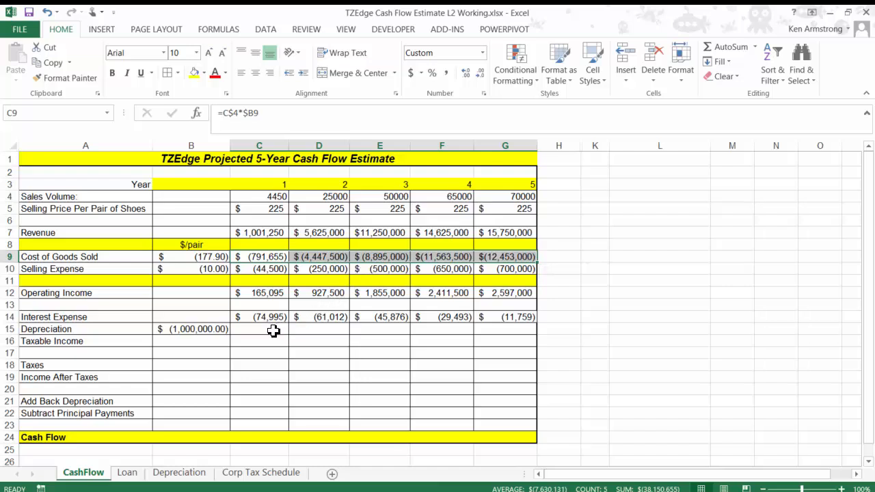
mouse_move(224, 411)
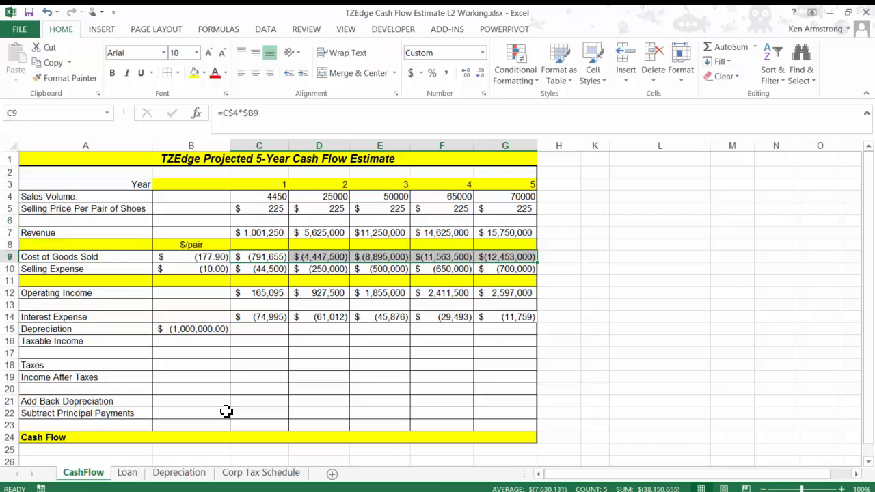
left_click(191, 328)
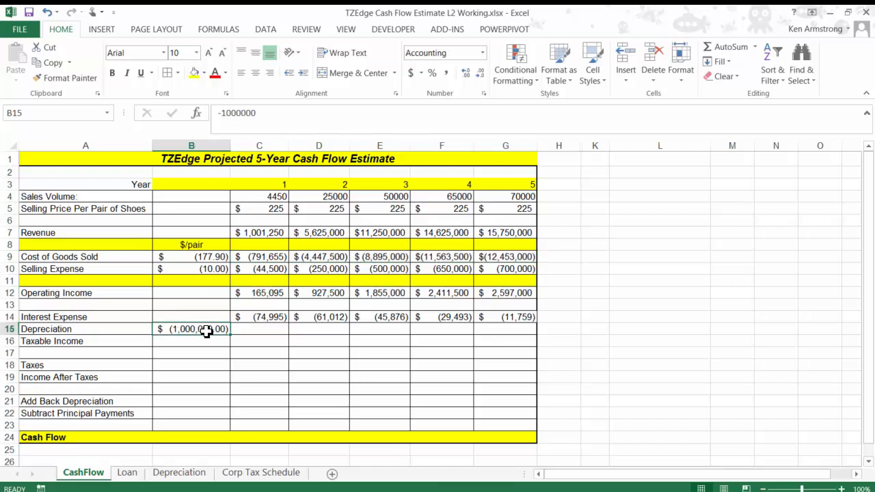
mouse_move(249, 334)
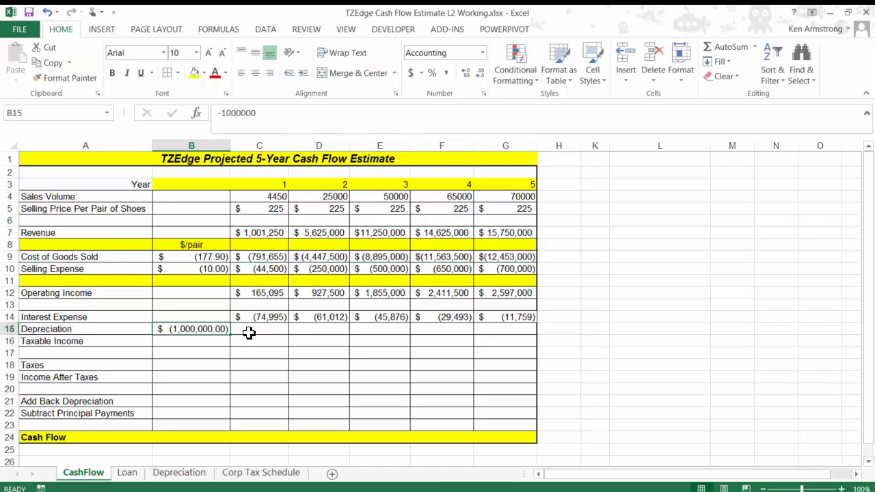
mouse_move(268, 332)
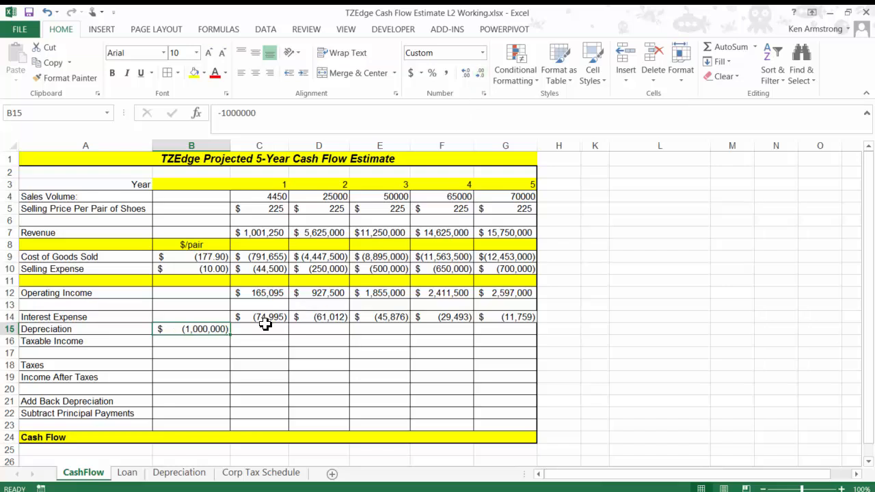
left_click(260, 328)
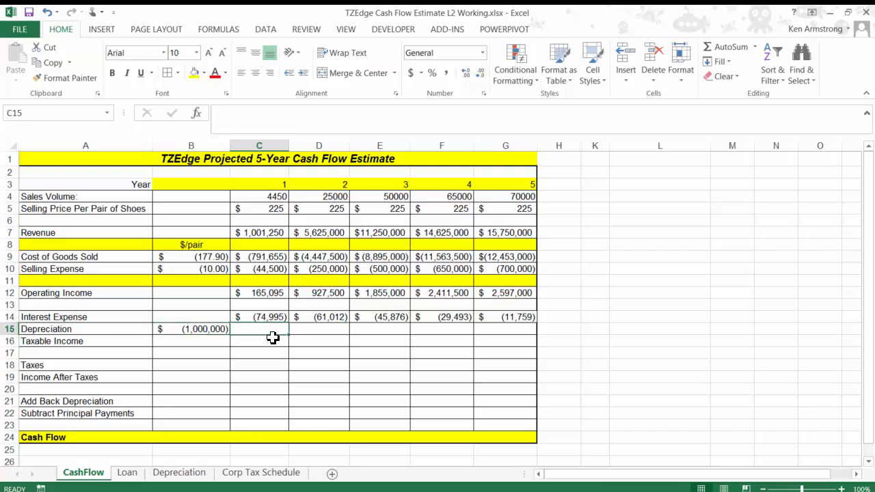
mouse_move(276, 329)
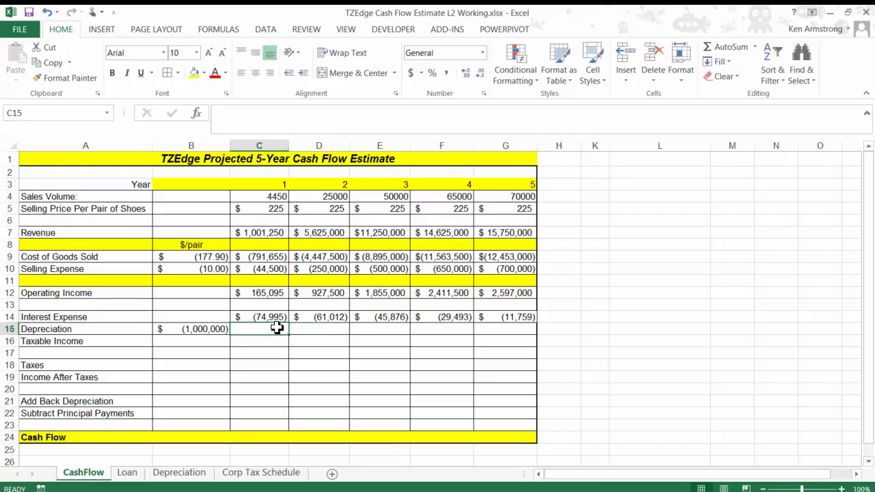
mouse_move(275, 328)
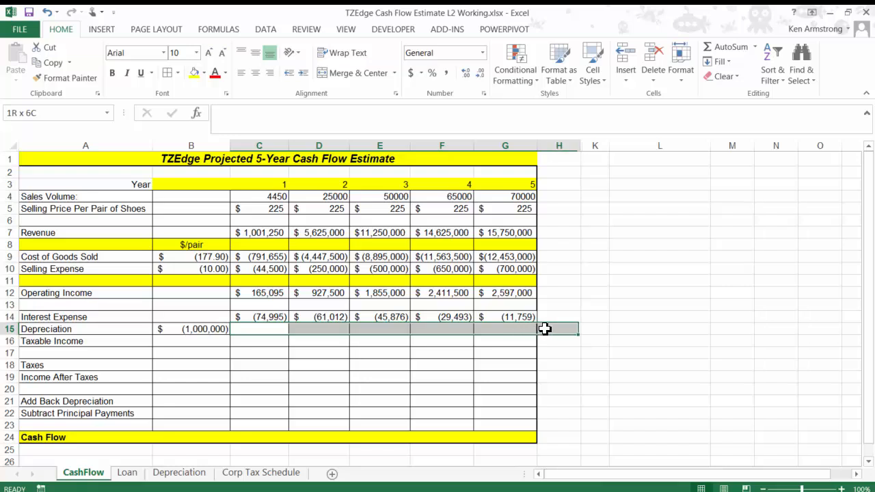
left_click(258, 328)
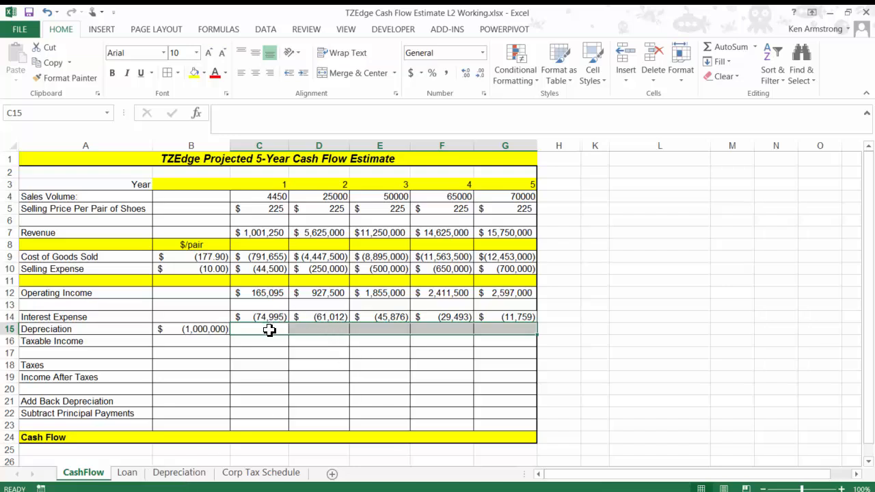
mouse_move(205, 325)
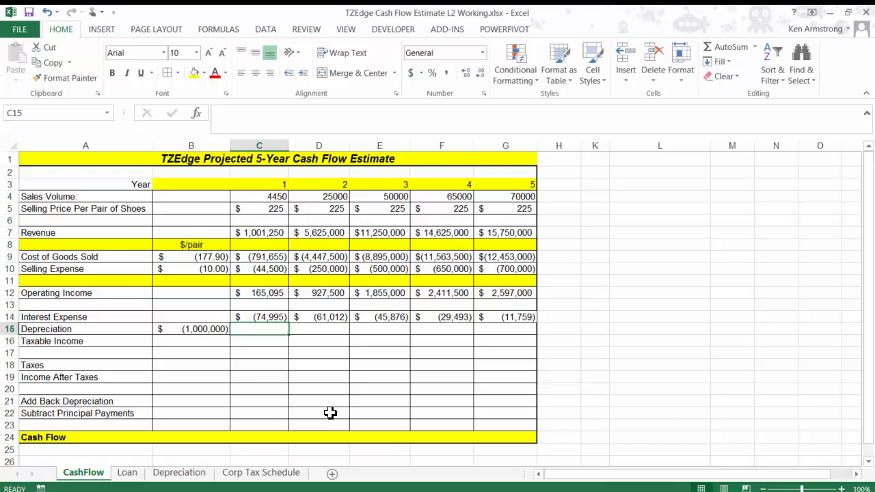
left_click(191, 328)
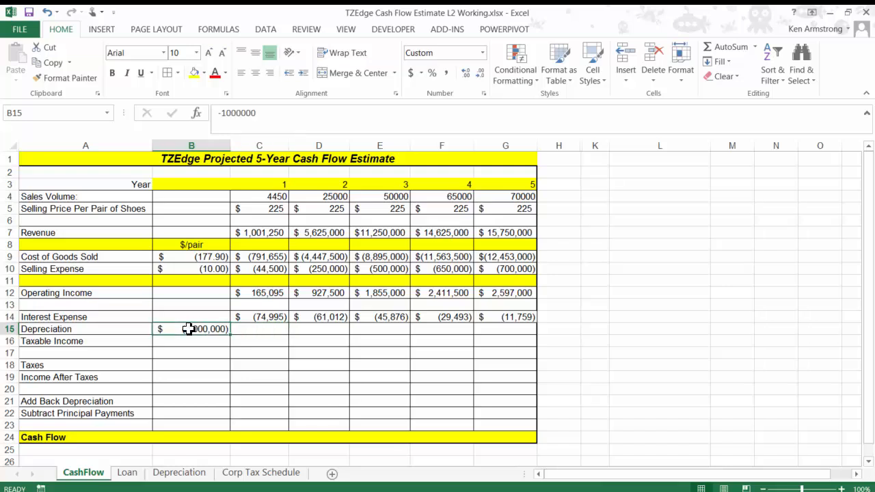
left_click(258, 328)
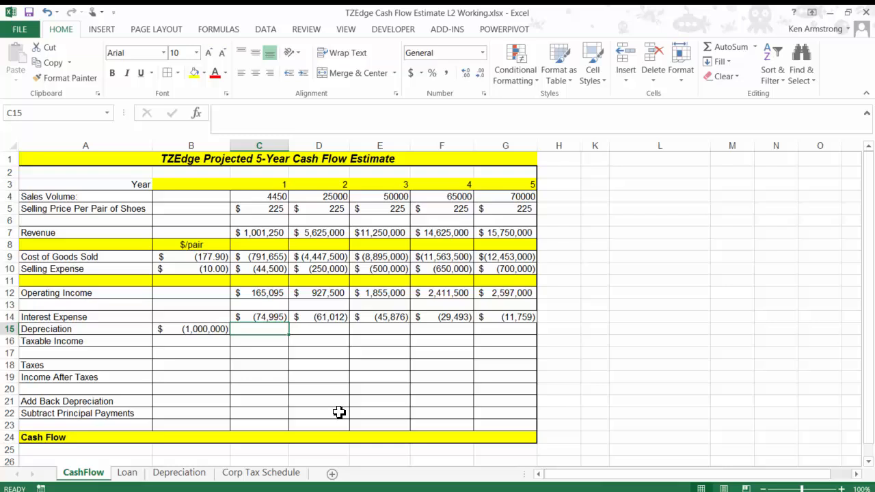
mouse_move(276, 334)
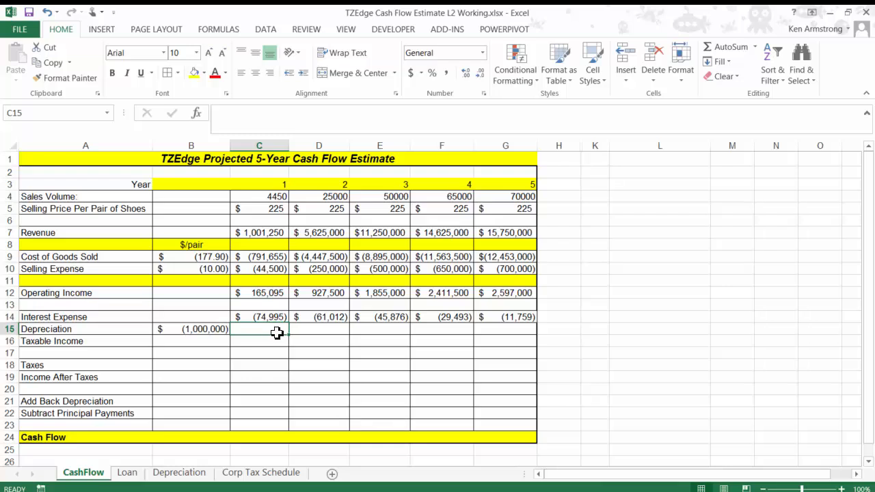
left_click(319, 342)
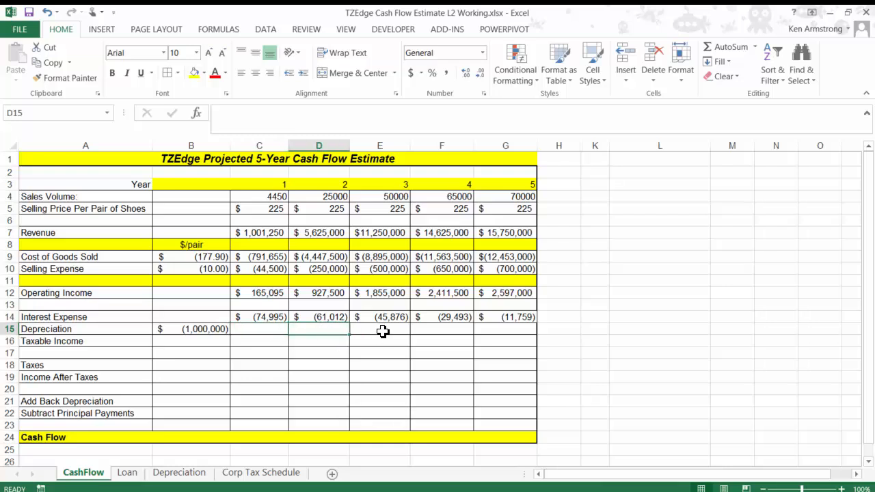
left_click(505, 331)
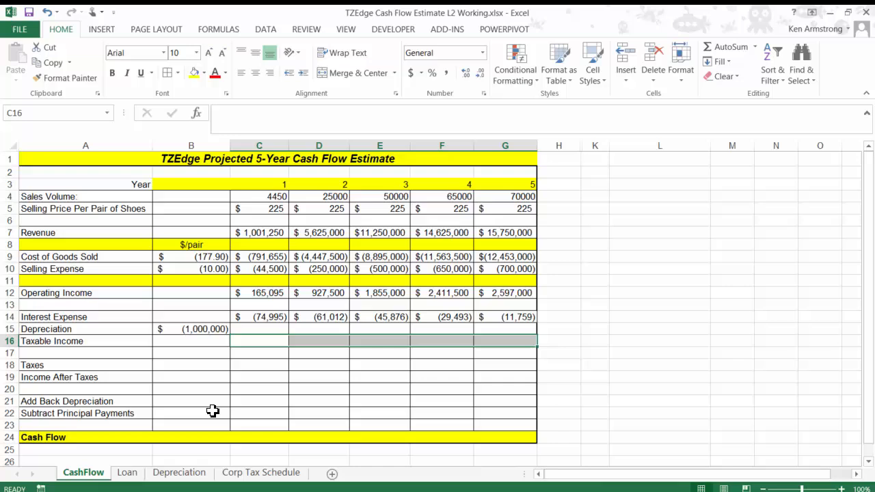
mouse_move(304, 404)
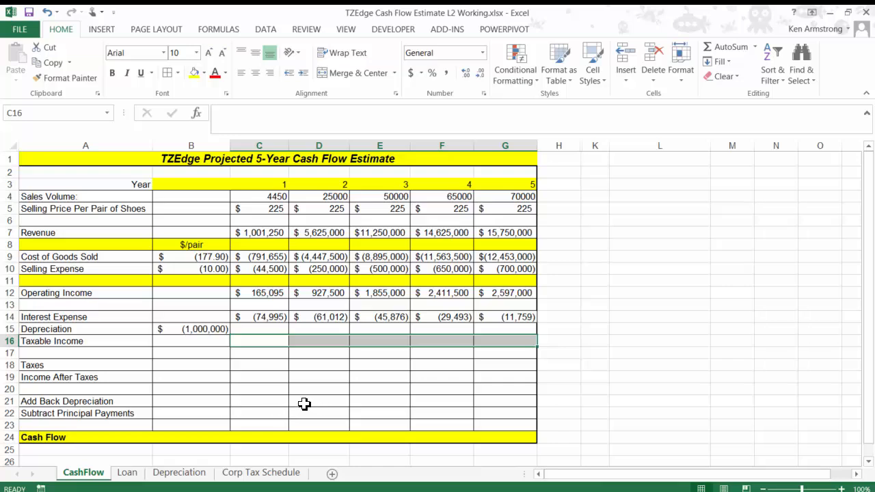
left_click(322, 403)
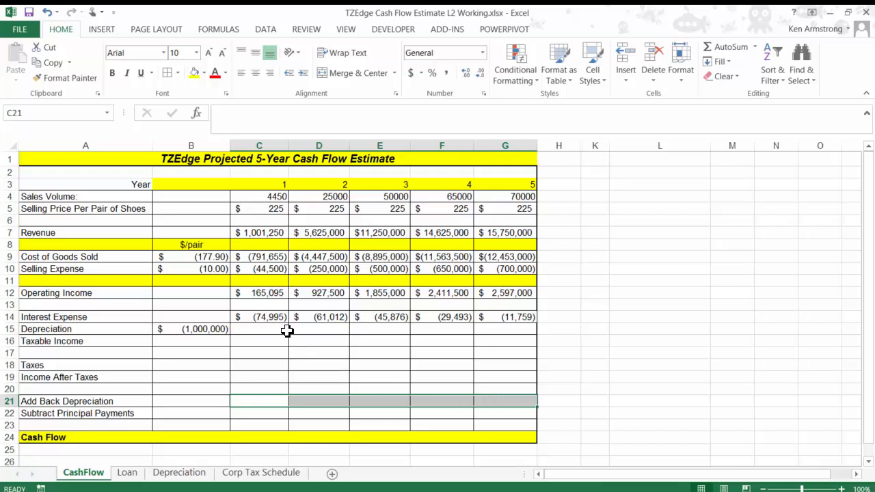
left_click(259, 328)
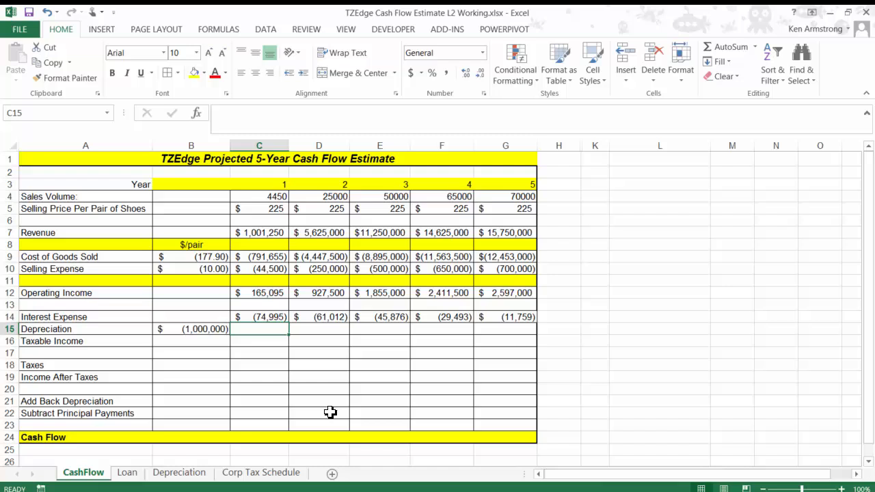
mouse_move(245, 347)
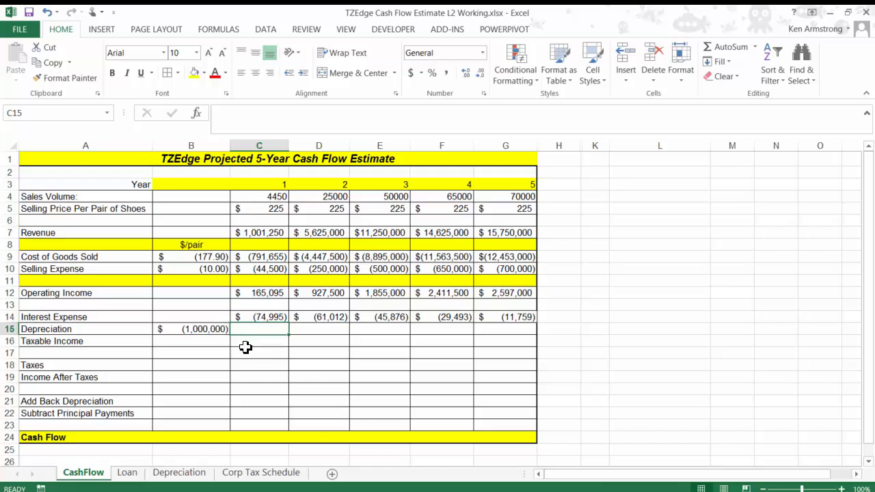
mouse_move(271, 346)
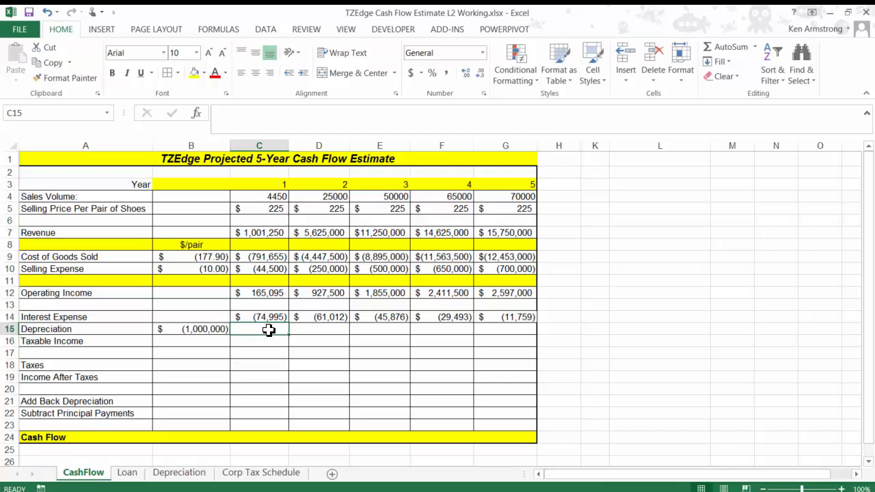
left_click(191, 329)
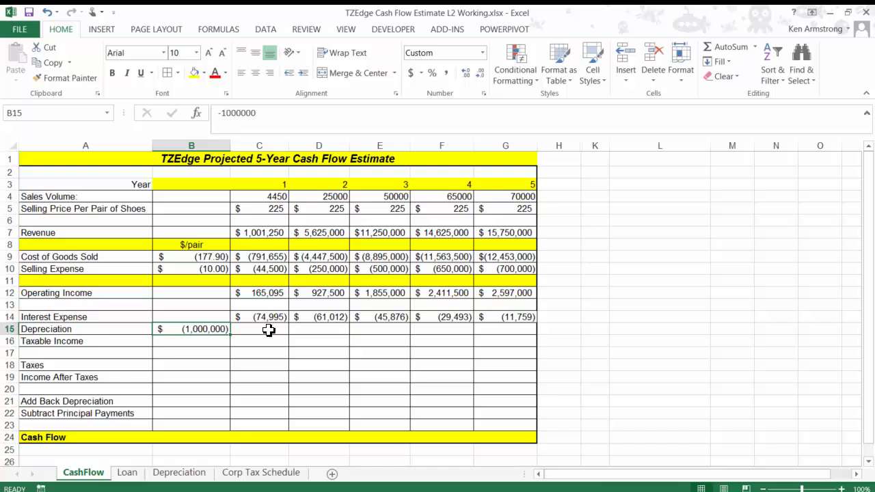
Step: Enter -100000 in C15, paint B15's currency format onto it and fill $(100,000) across to G15
left_click(267, 329)
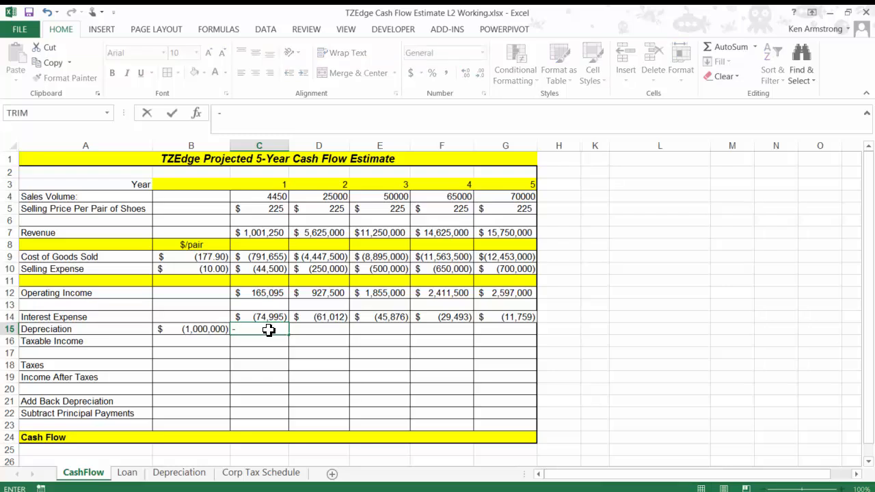
type("-100000")
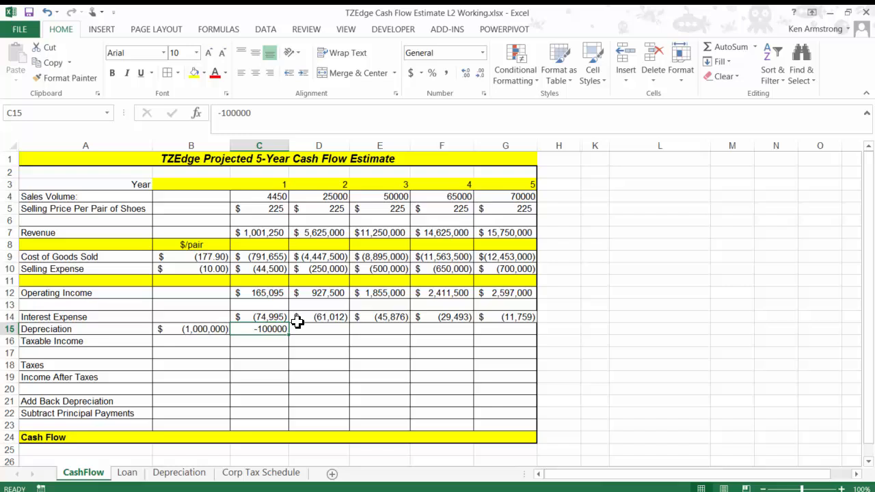
left_click(192, 328)
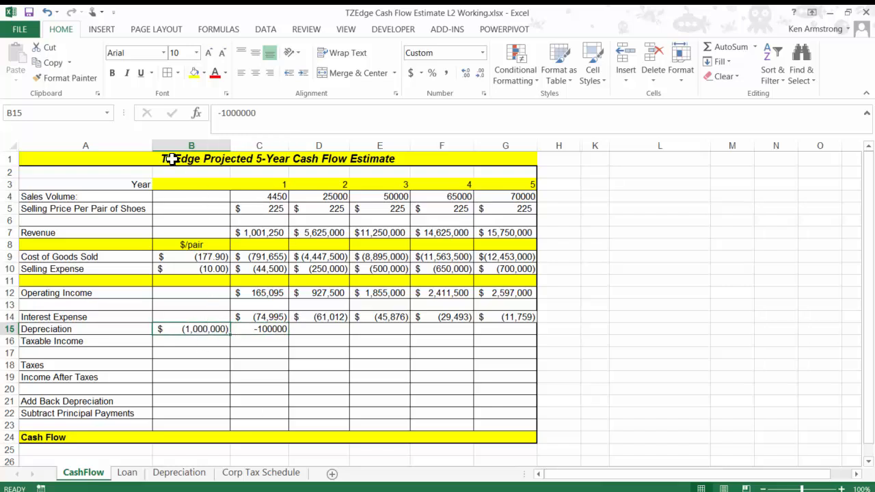
left_click(71, 77)
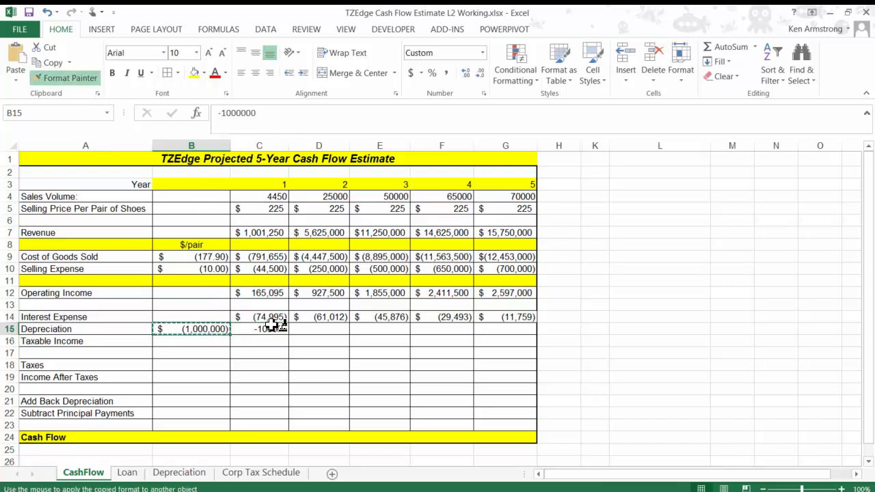
left_click(260, 328)
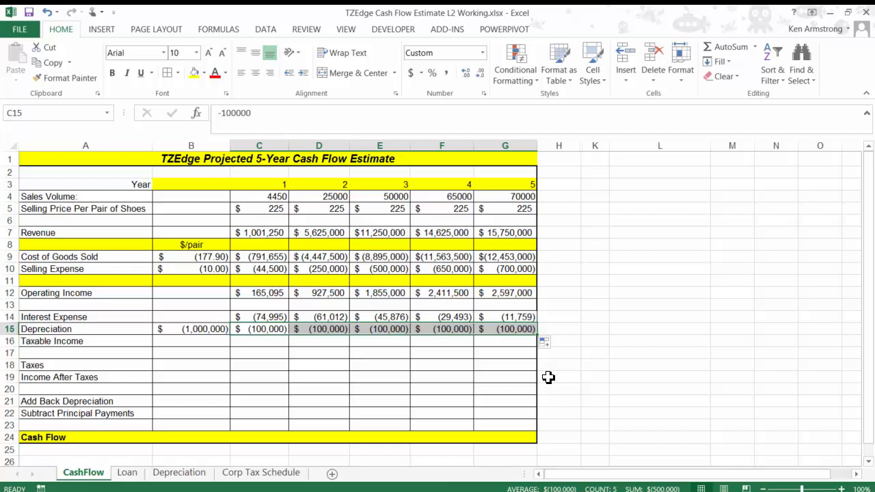
mouse_move(312, 348)
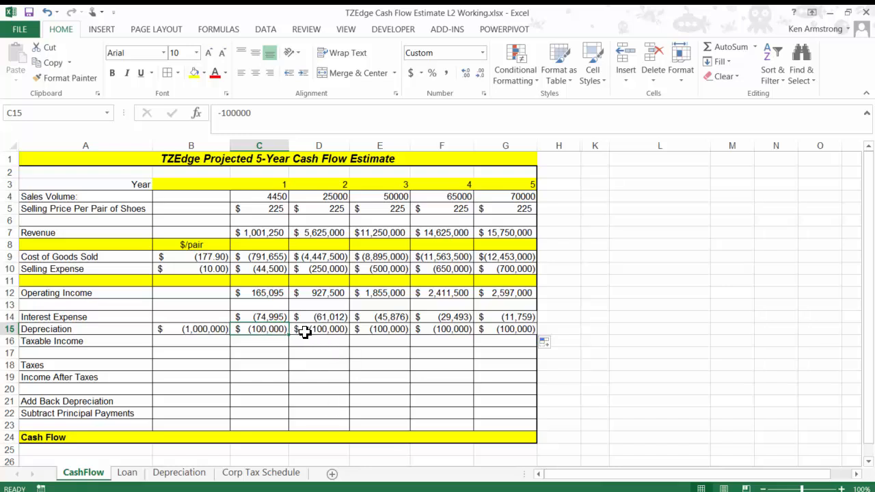
Step: Reveal the Car Cost example and inspect its after-one-year, net-worth-lost and monthly formulas
left_click(380, 328)
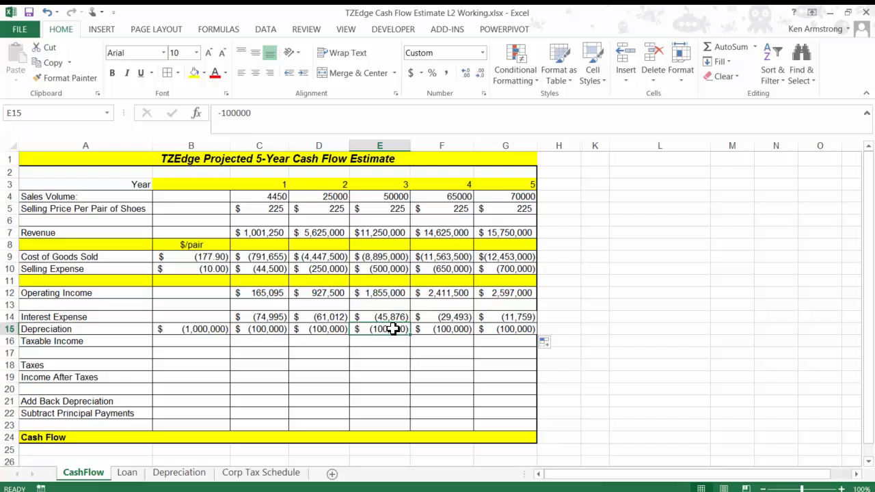
mouse_move(594, 145)
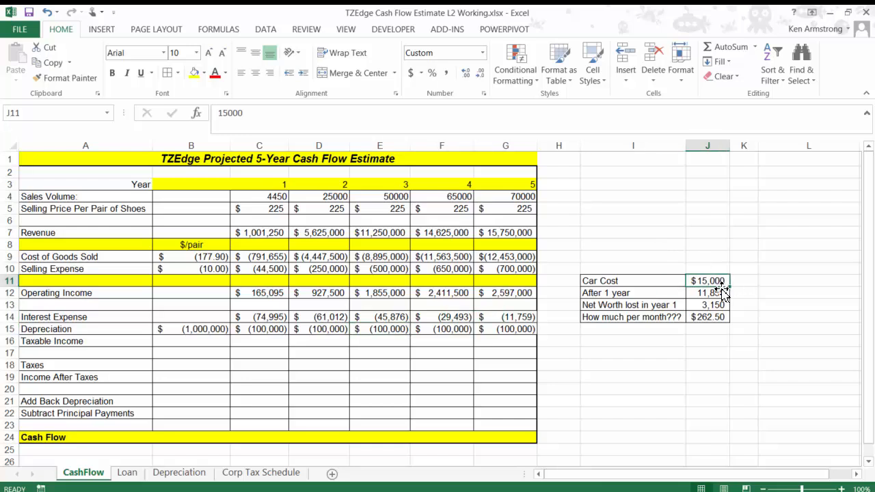
left_click(707, 292)
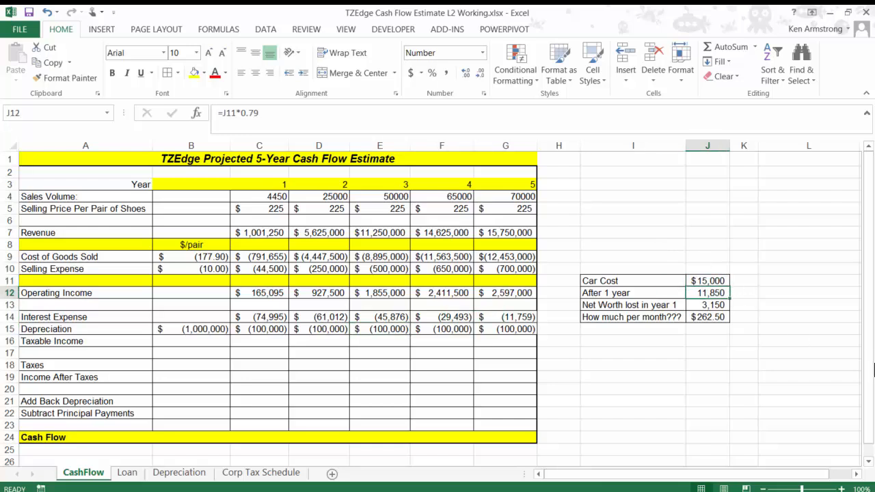
left_click(708, 305)
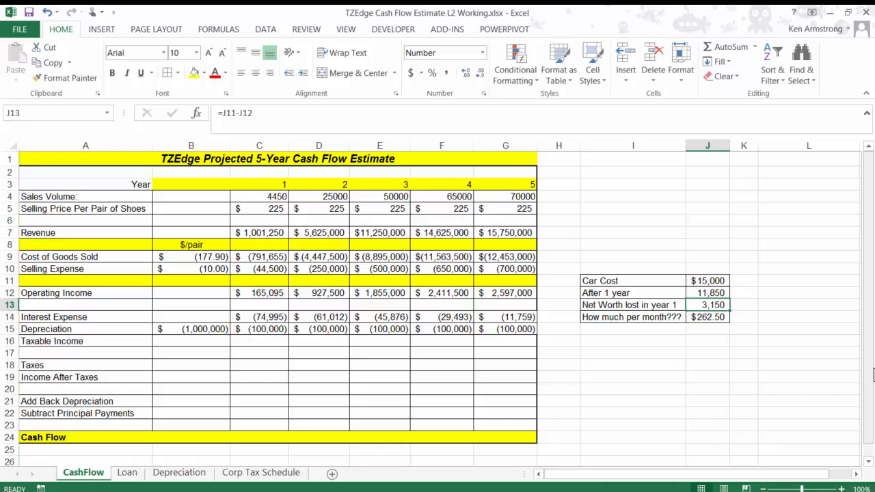
left_click(707, 317)
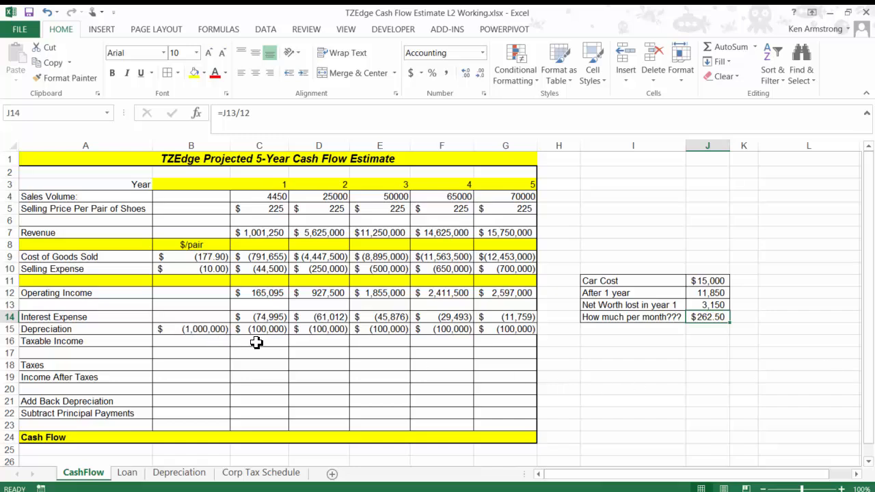
Step: Return to the cash flow table, landing on the year 1 Depreciation cell C15
left_click(259, 342)
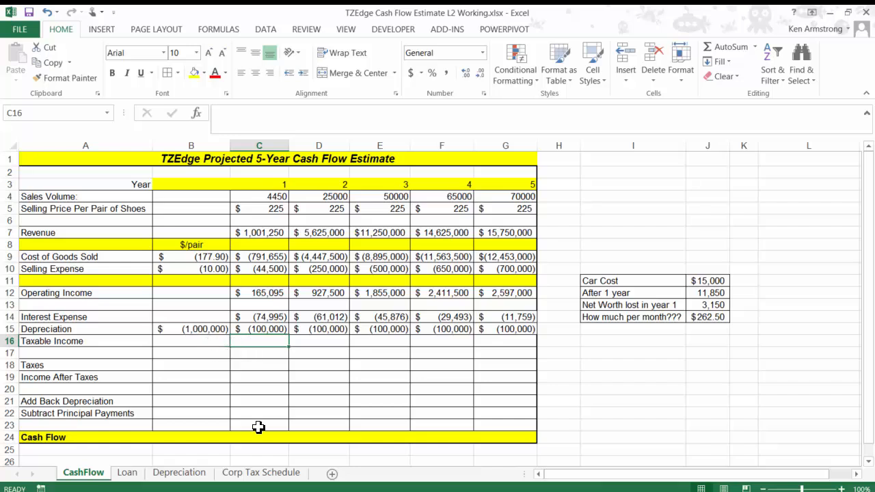
left_click(260, 353)
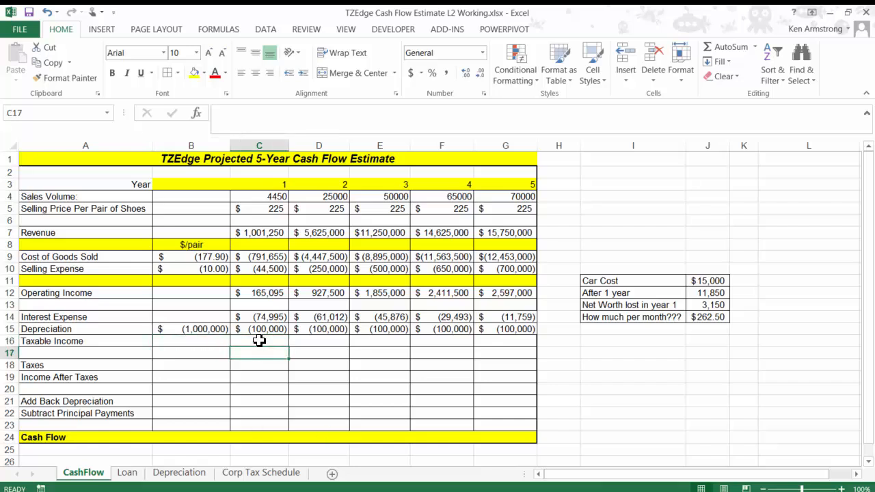
left_click(260, 340)
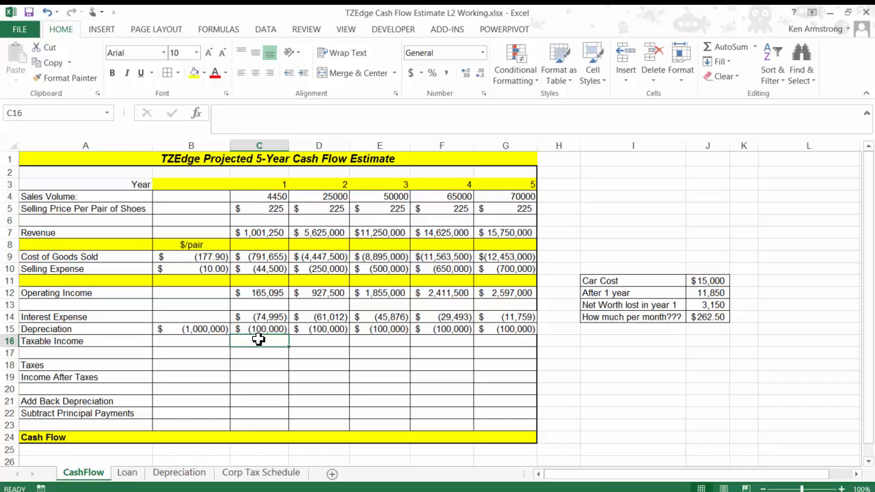
left_click(258, 328)
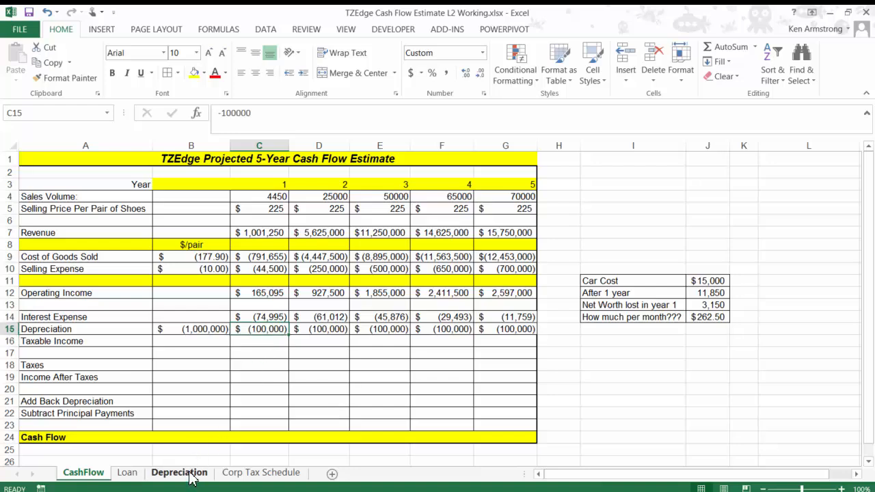
Step: On the Depreciation sheet enter Capital 1,000,000 in B3, Salvage 25,000 in B4 and Life 10 in B5
left_click(178, 473)
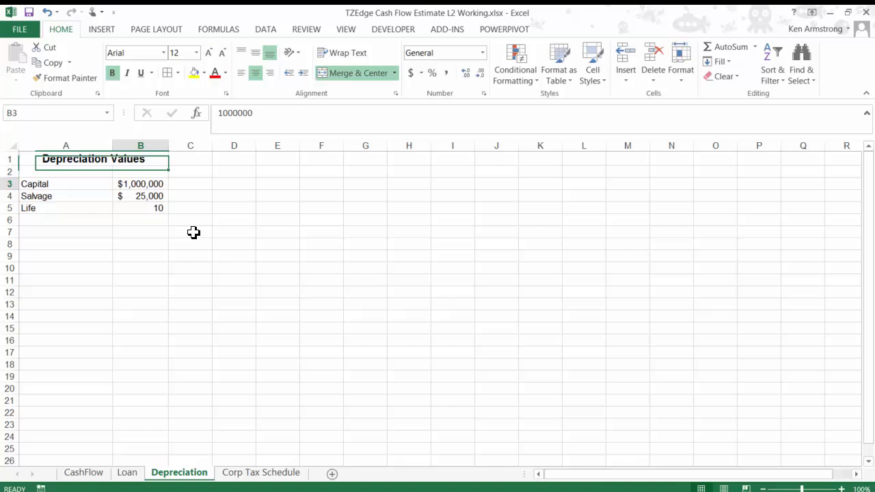
left_click(66, 183)
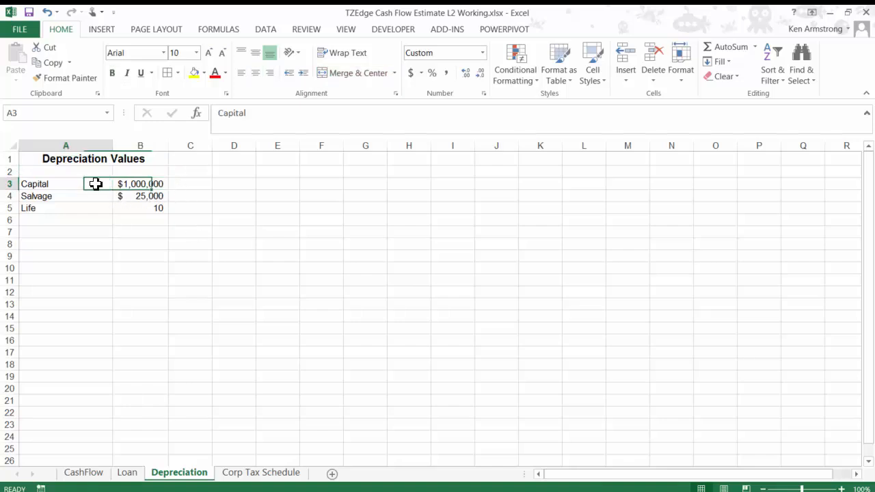
left_click_drag(95, 183, 157, 208)
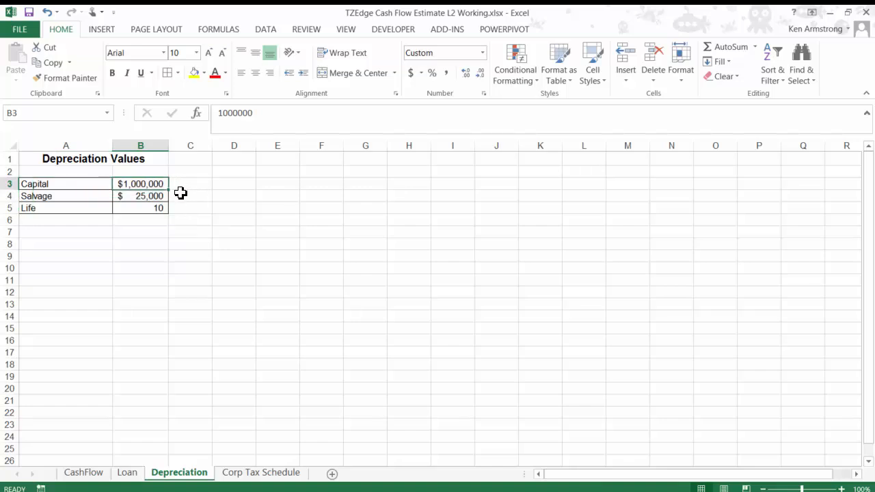
left_click(140, 197)
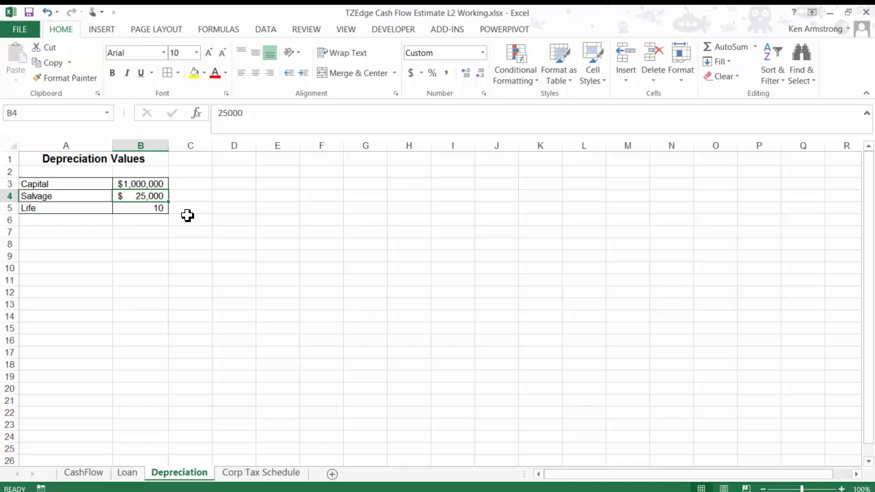
mouse_move(185, 216)
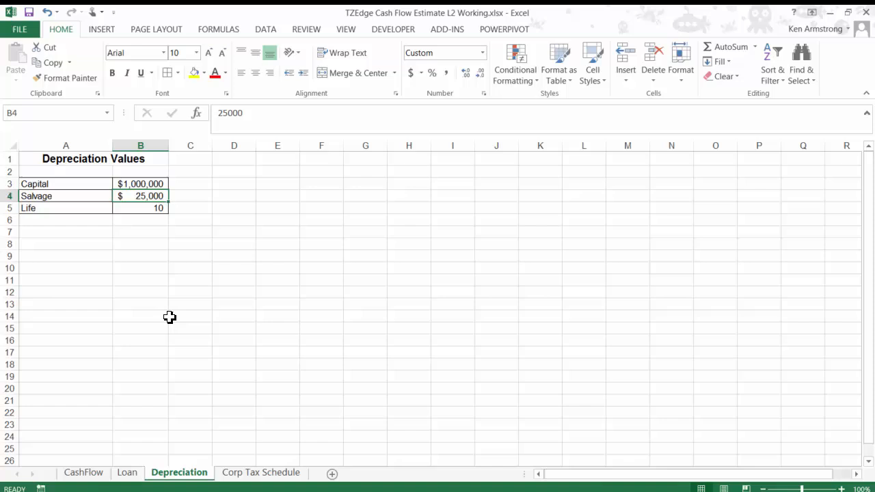
mouse_move(85, 473)
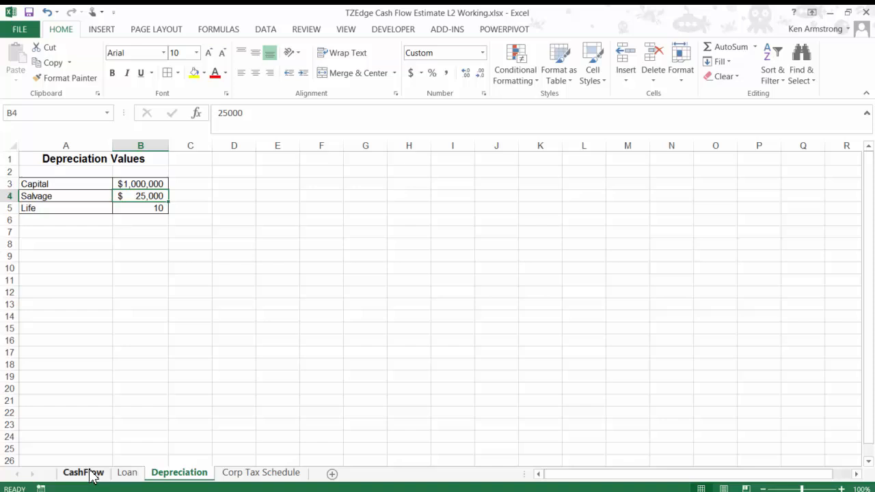
mouse_move(178, 231)
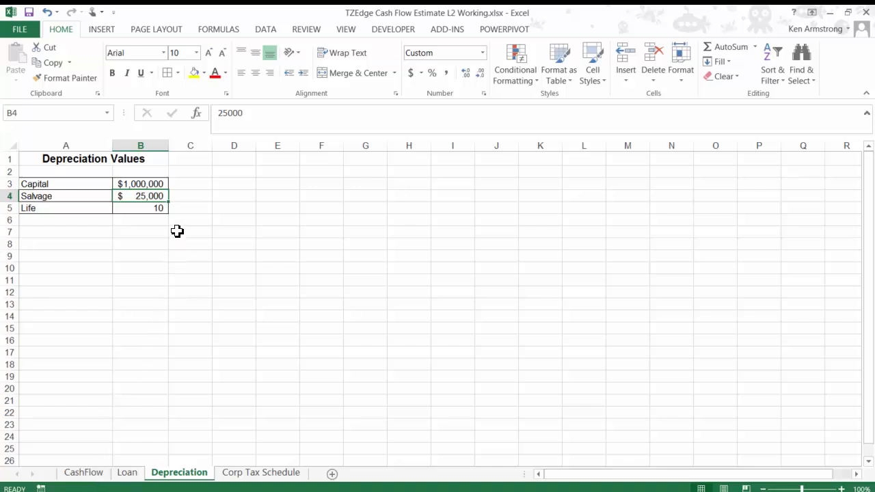
mouse_move(171, 222)
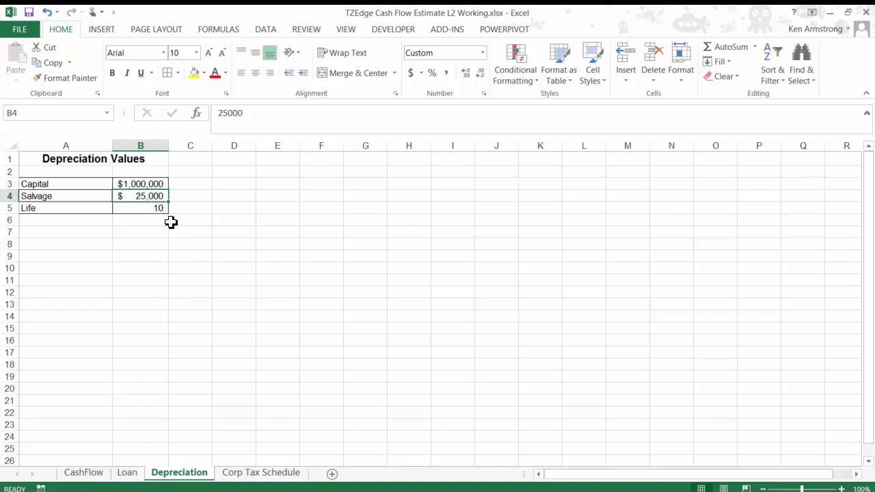
mouse_move(170, 216)
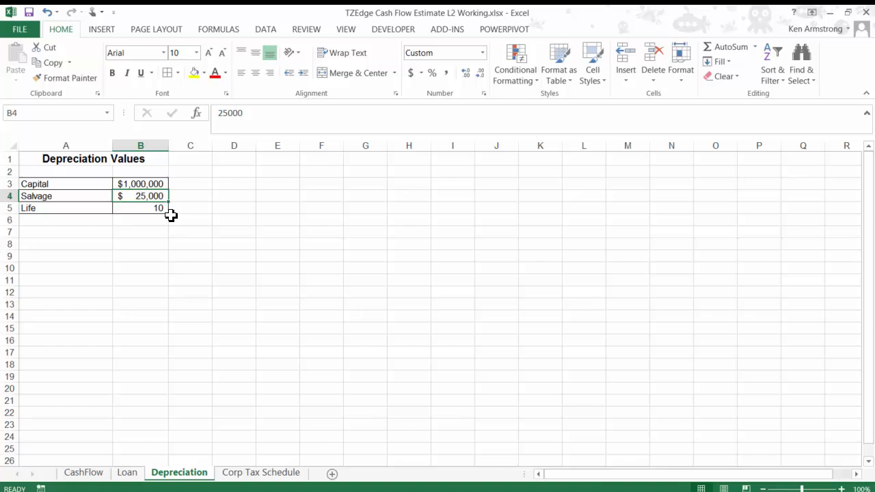
mouse_move(166, 212)
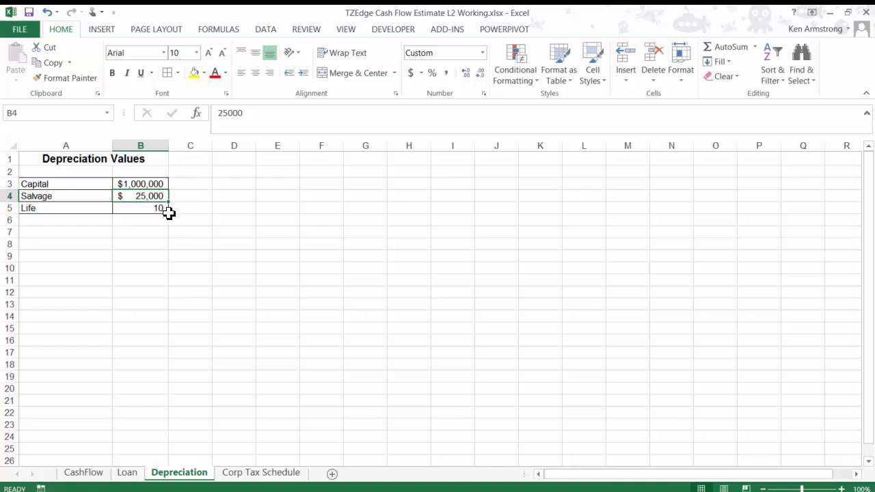
mouse_move(171, 227)
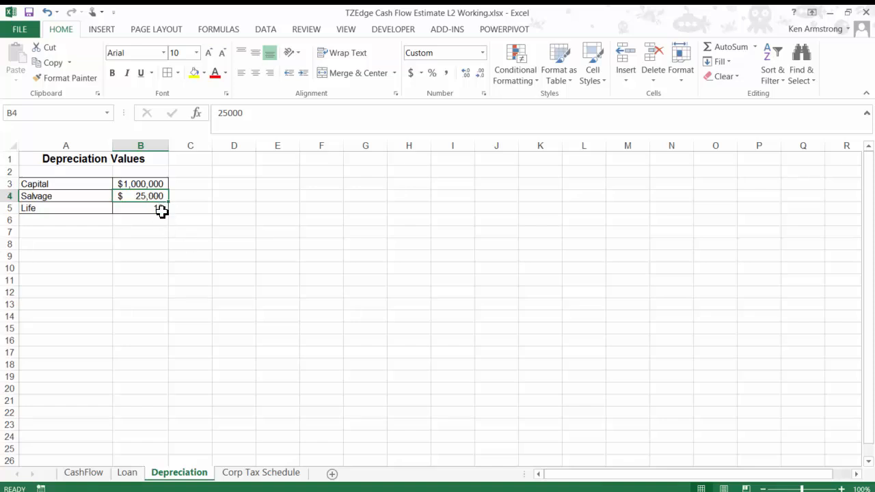
type("10")
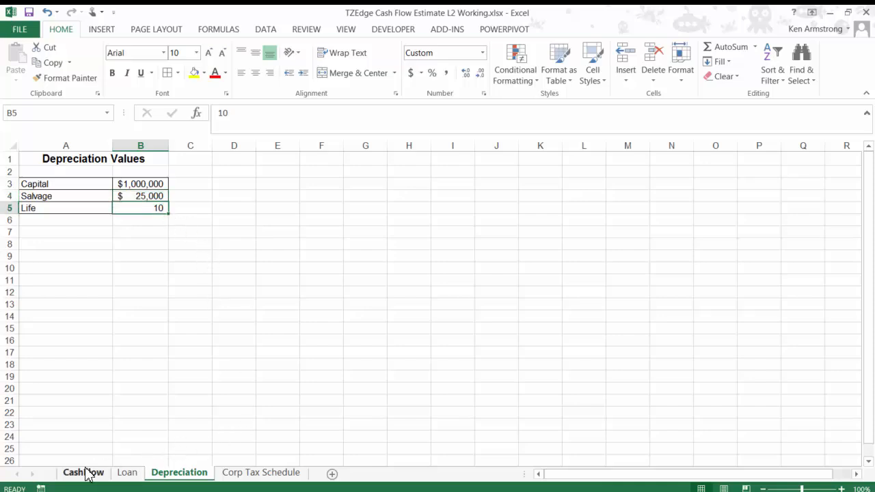
Step: Back on CashFlow, delete the $(100,000) figures from C15:G15, keeping the initial $(1,000,000)
left_click(83, 473)
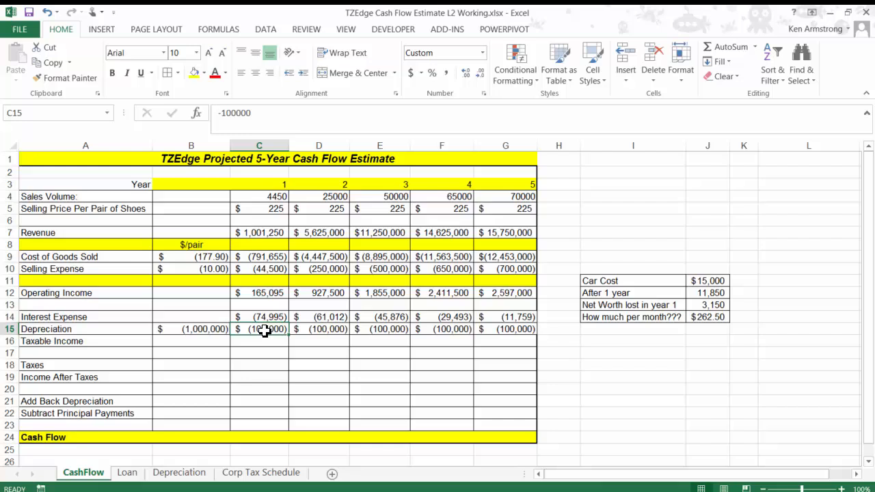
left_click_drag(258, 328, 504, 328)
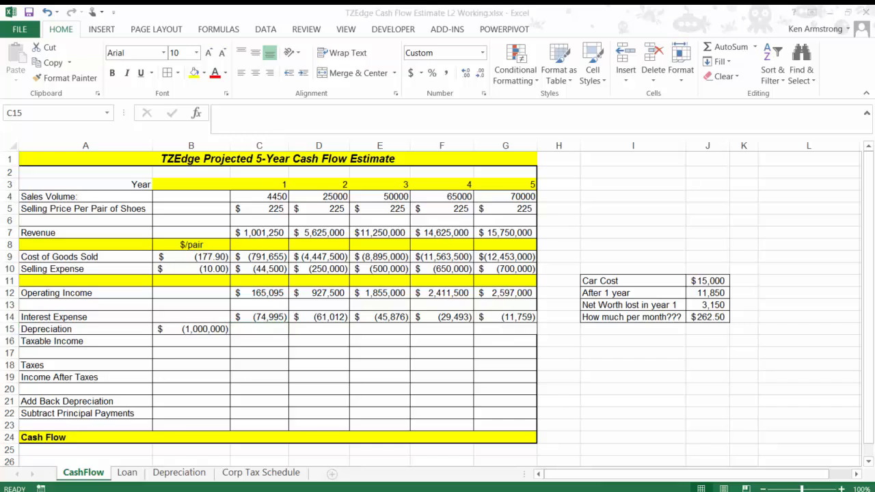
mouse_move(290, 309)
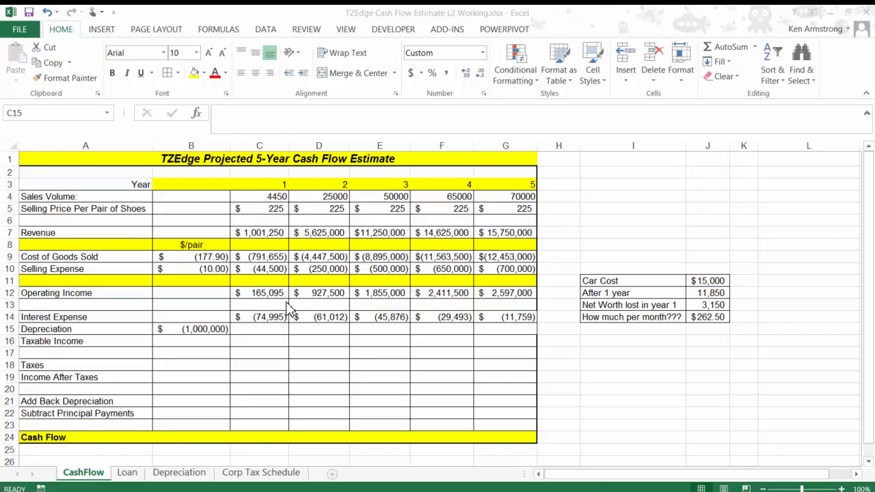
Step: Start =-SLN( in C15 with Depreciation!$B$3 capital as the cost argument
left_click(260, 328)
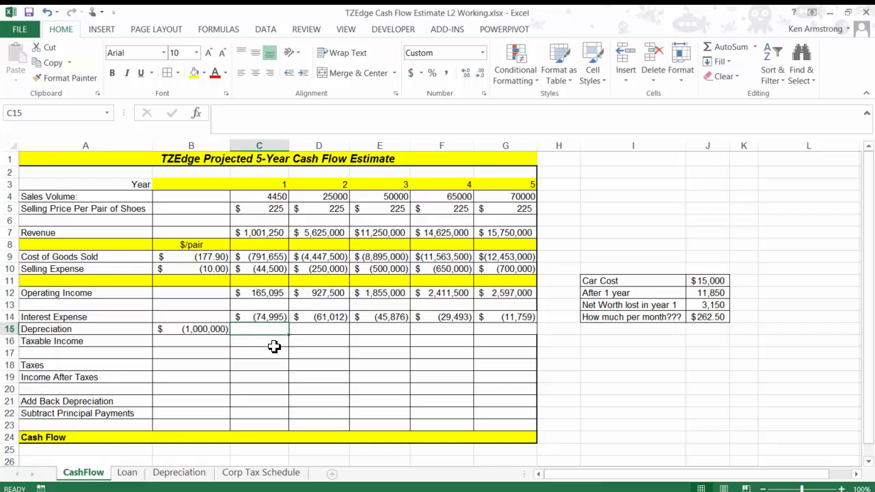
type("=")
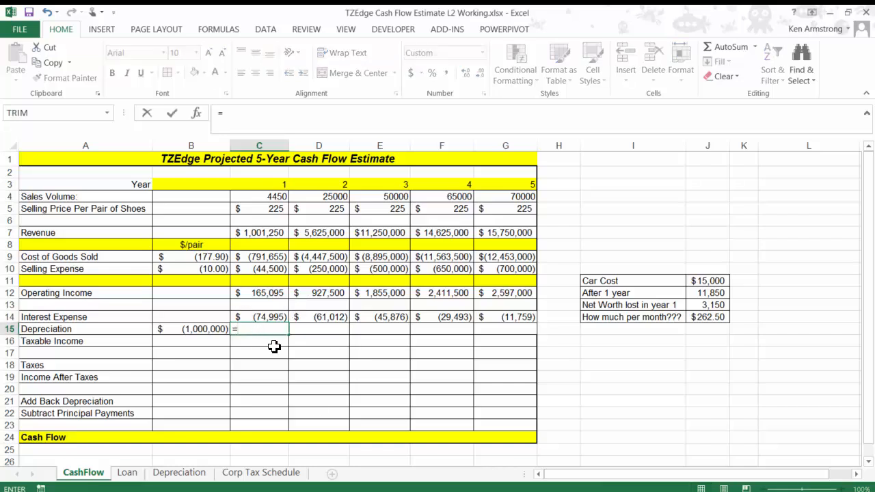
type("=sln")
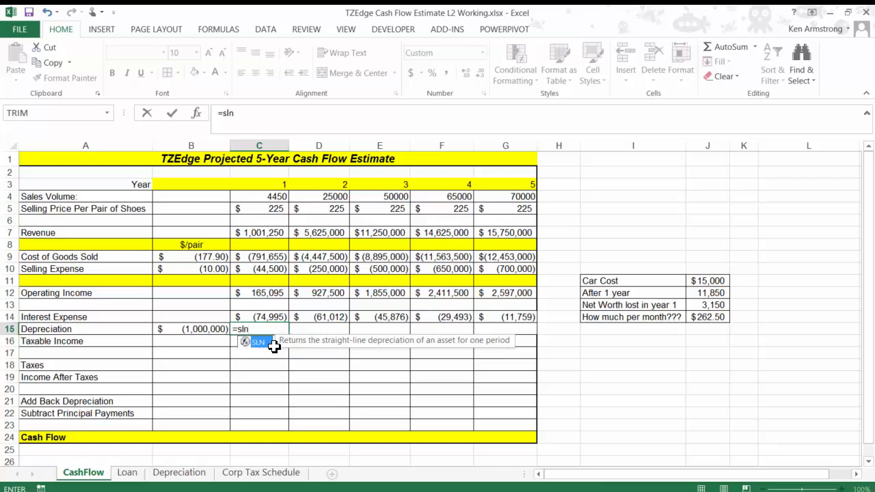
type("(")
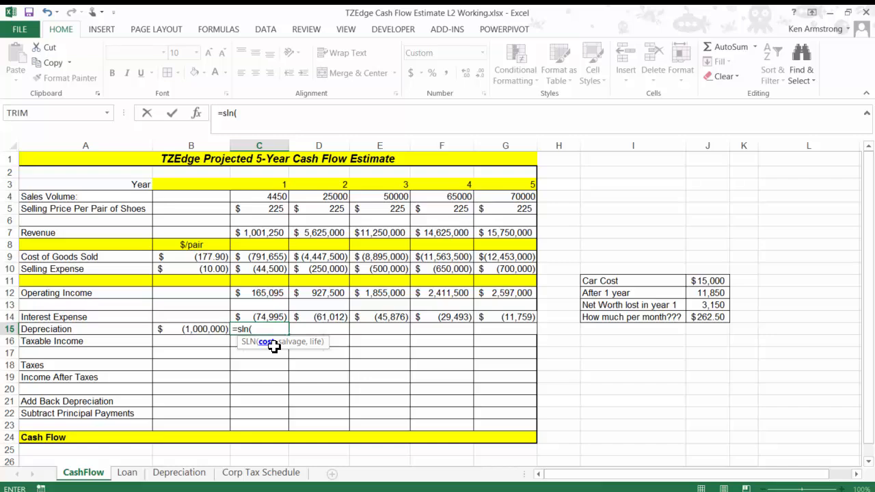
mouse_move(290, 355)
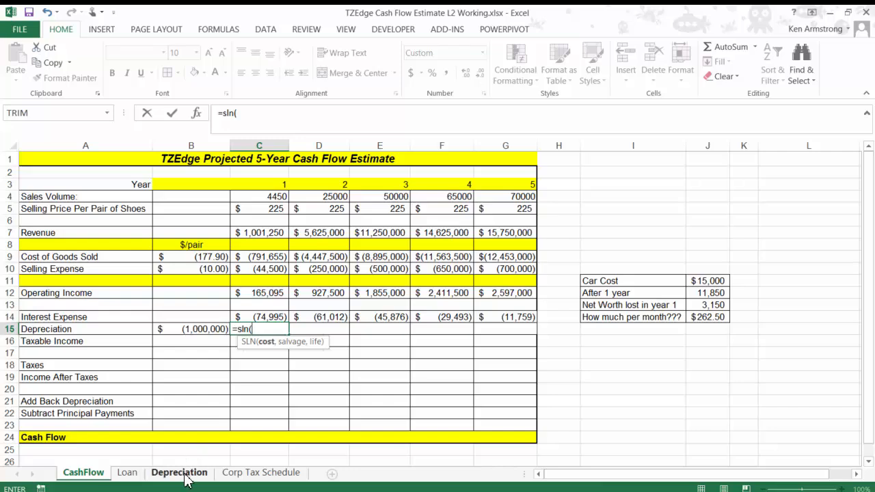
left_click(178, 473)
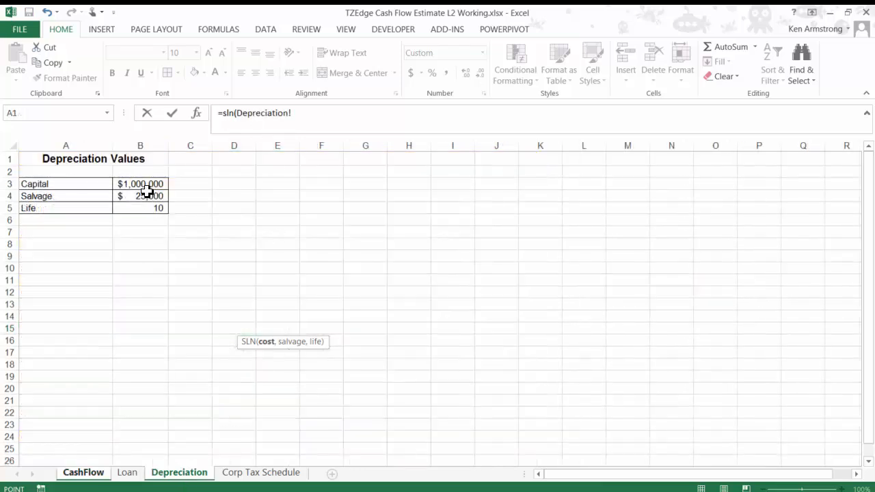
left_click(140, 183)
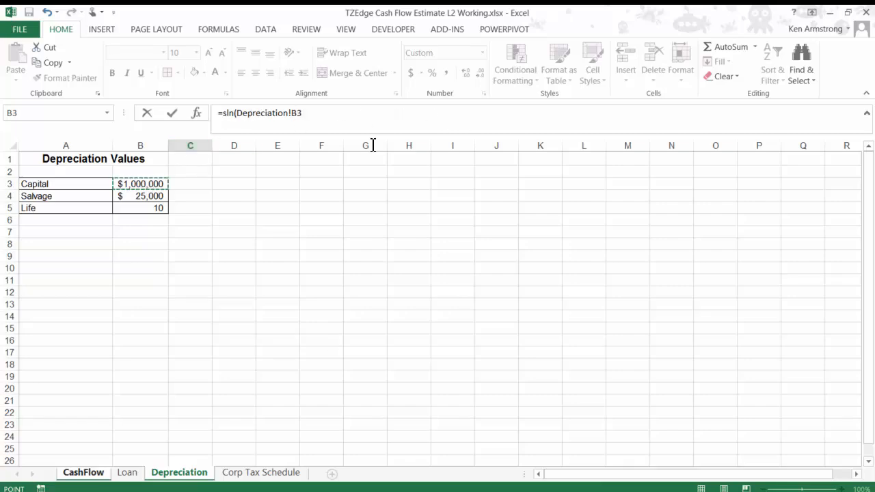
left_click(82, 473)
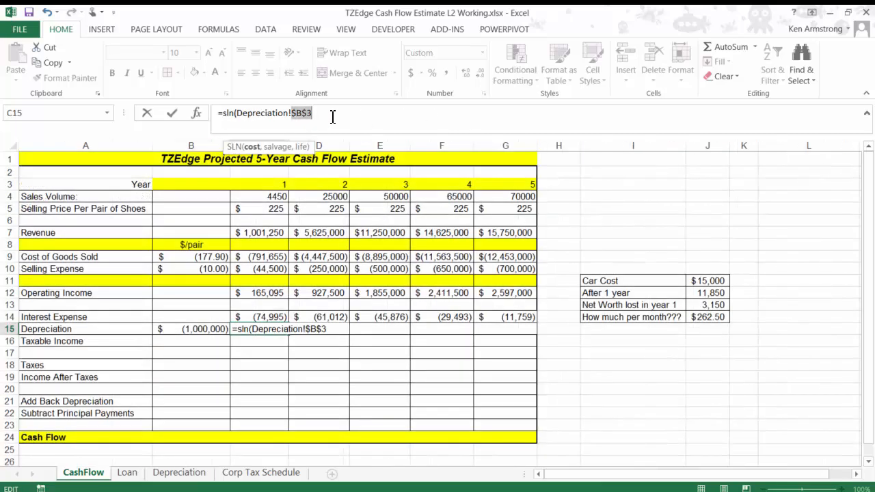
type(",")
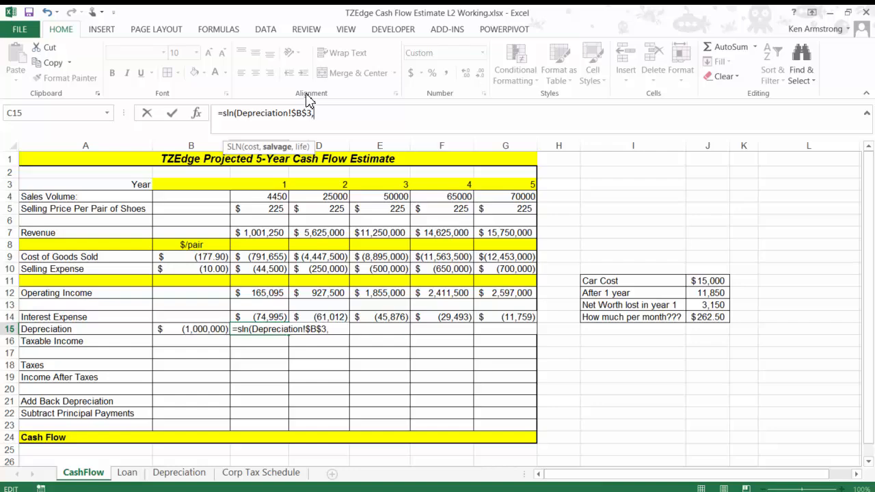
mouse_move(194, 465)
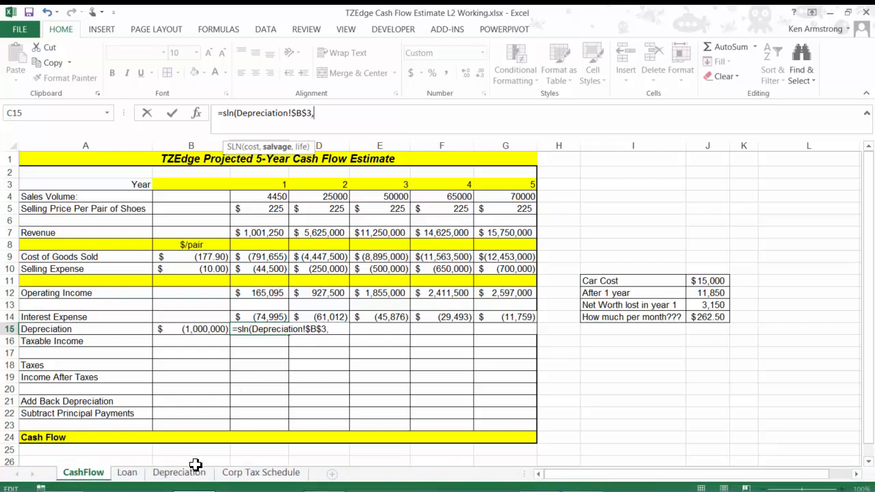
Step: Add Depreciation!$B$4 salvage and $B$5 life, committing the formula so C15 shows $(97,500)
left_click(177, 473)
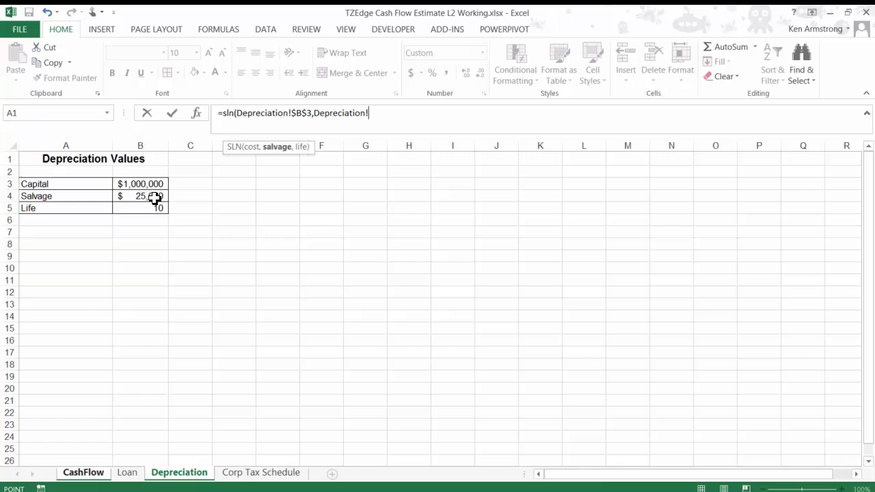
left_click(139, 197)
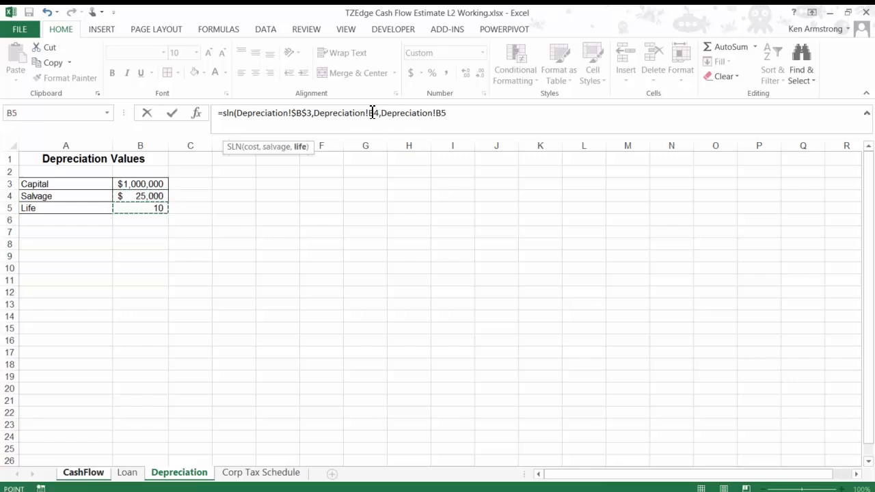
left_click(83, 473)
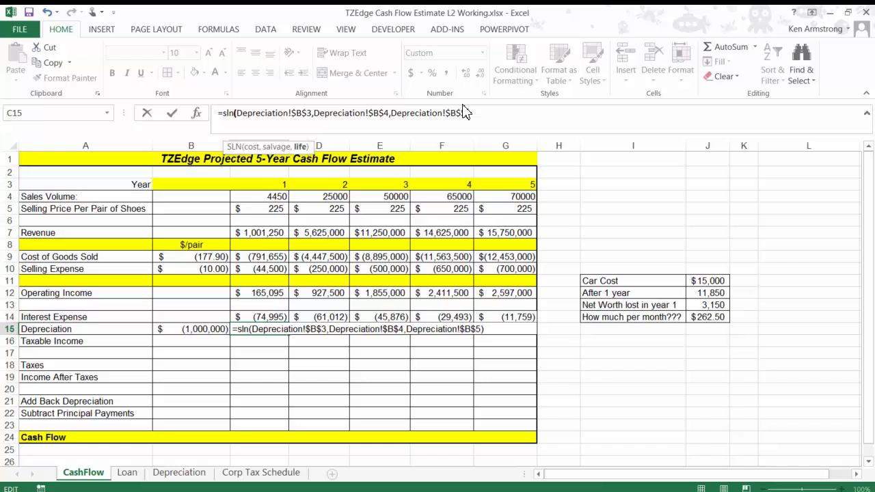
key("Enter")
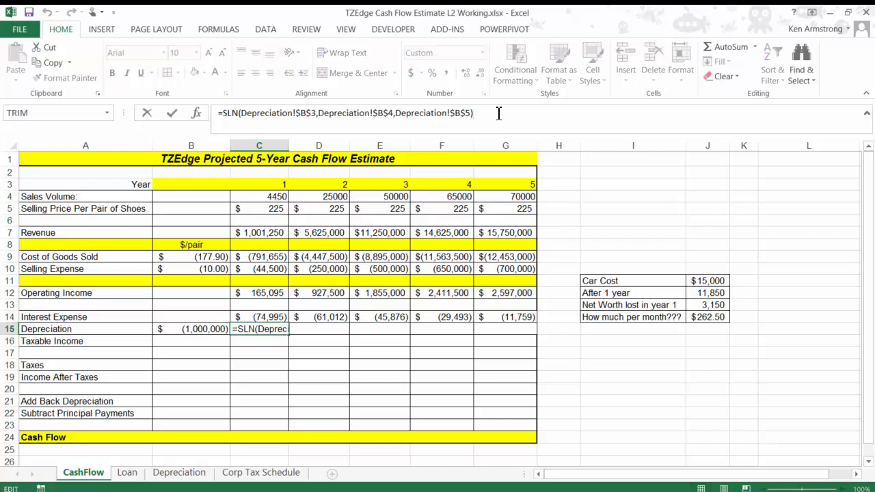
type("*")
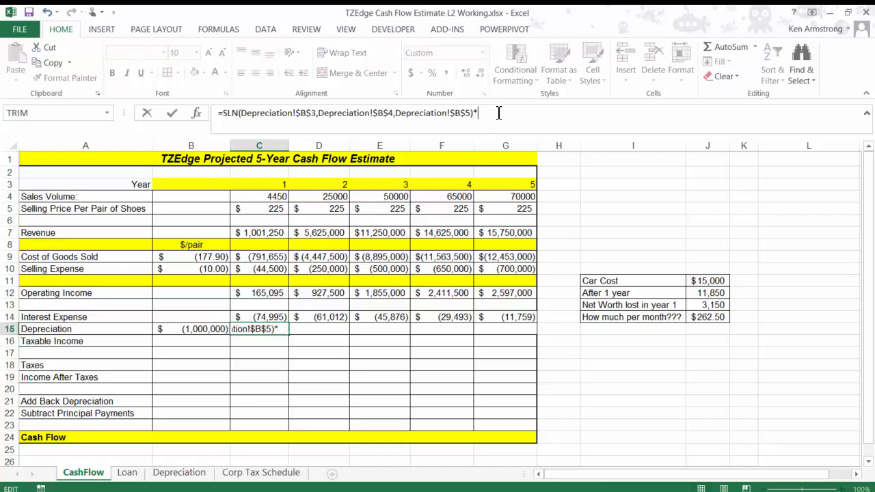
key("Enter")
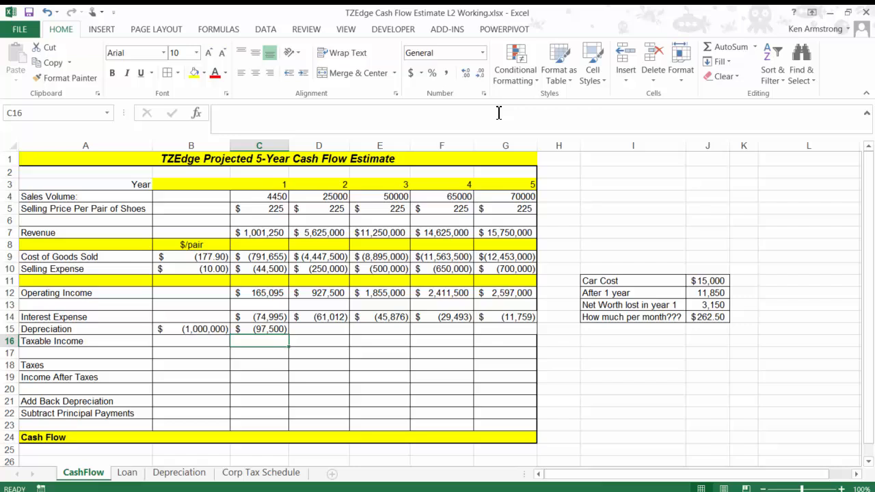
Step: Fill the C15 SLN formula right to G15 so years 1–5 each show $(97,500)
left_click(258, 328)
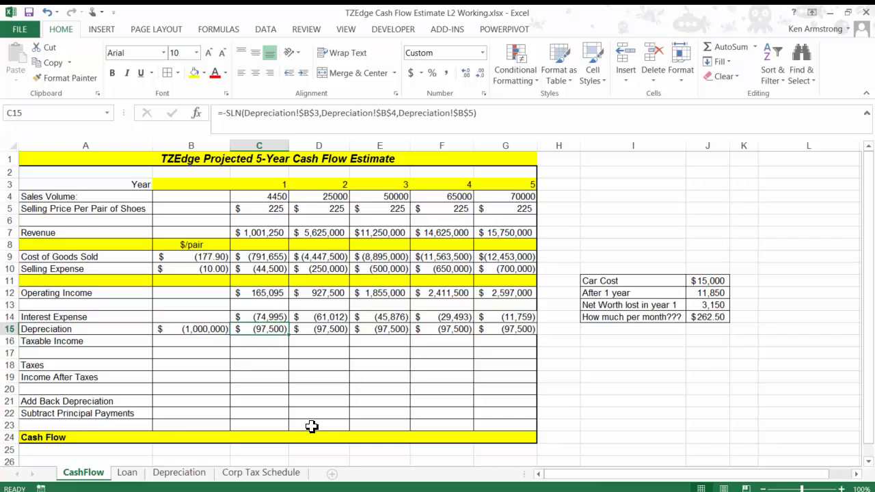
left_click(260, 341)
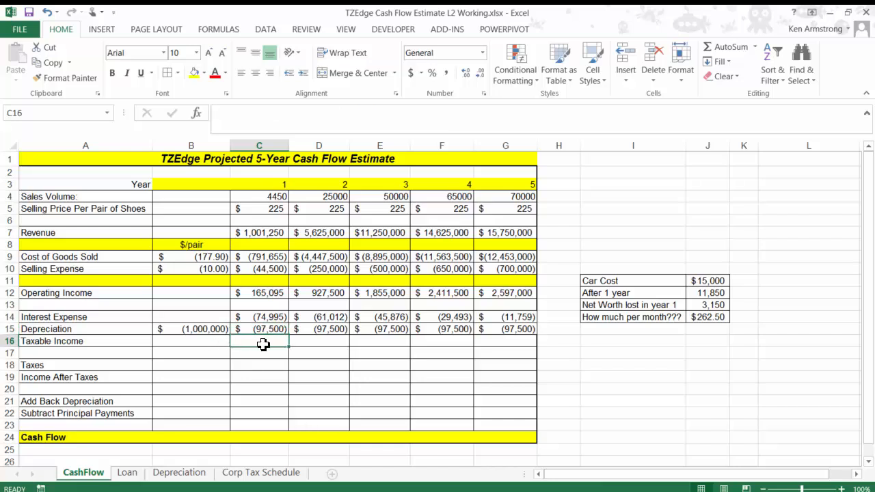
Step: Enter =SUM(C12:C15) in C16, fill it to G16 and verify years 3 and 5: $(7,400) through 2,487,741
type("=sum(")
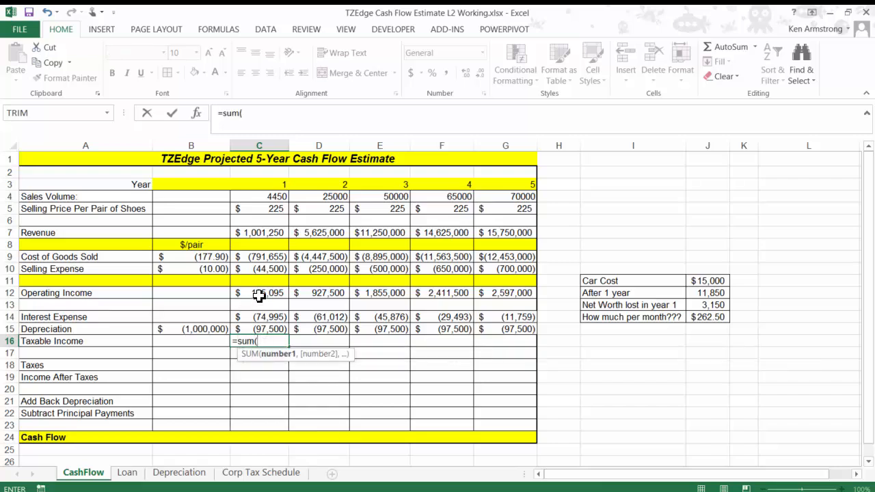
left_click_drag(258, 292, 259, 328)
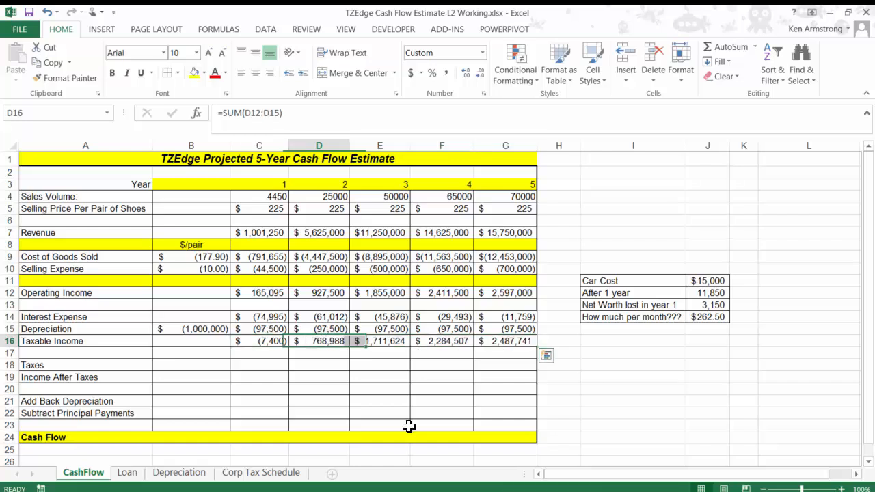
left_click(386, 342)
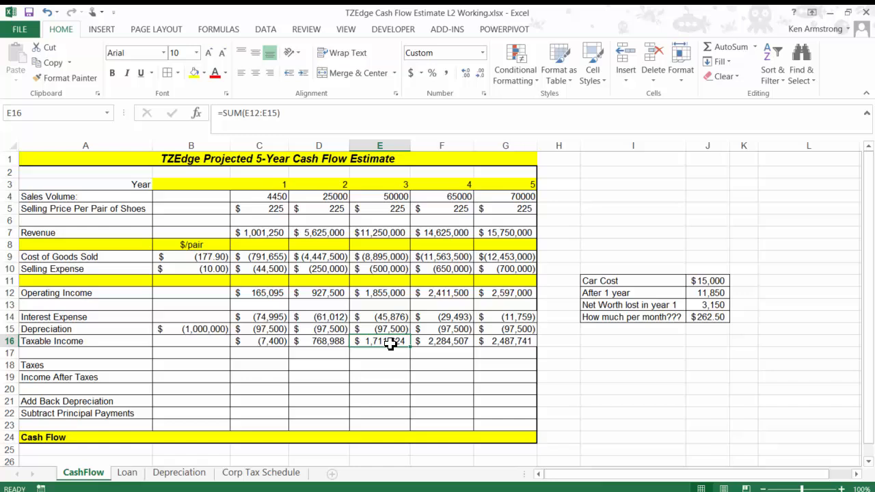
mouse_move(388, 332)
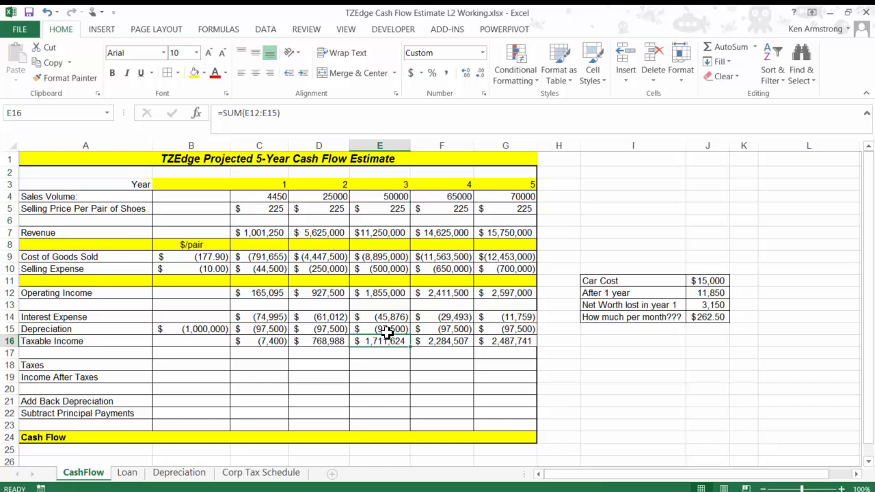
left_click(506, 342)
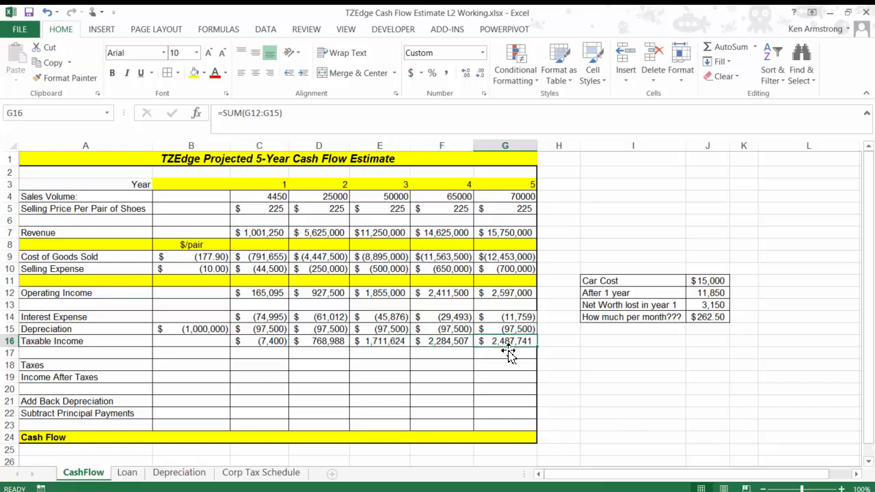
mouse_move(306, 383)
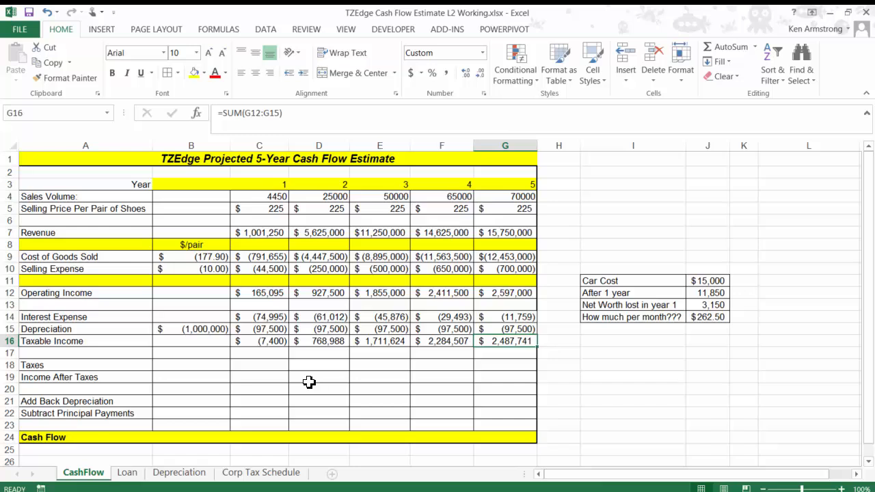
mouse_move(256, 344)
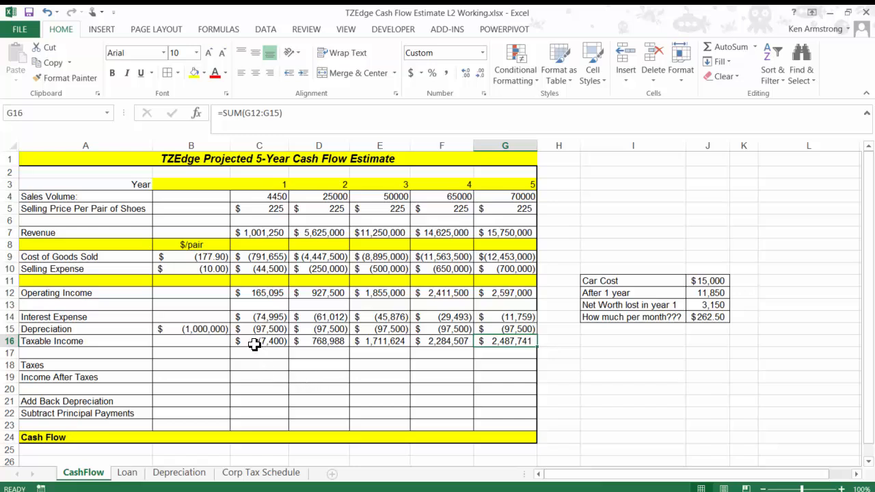
left_click_drag(259, 342, 403, 342)
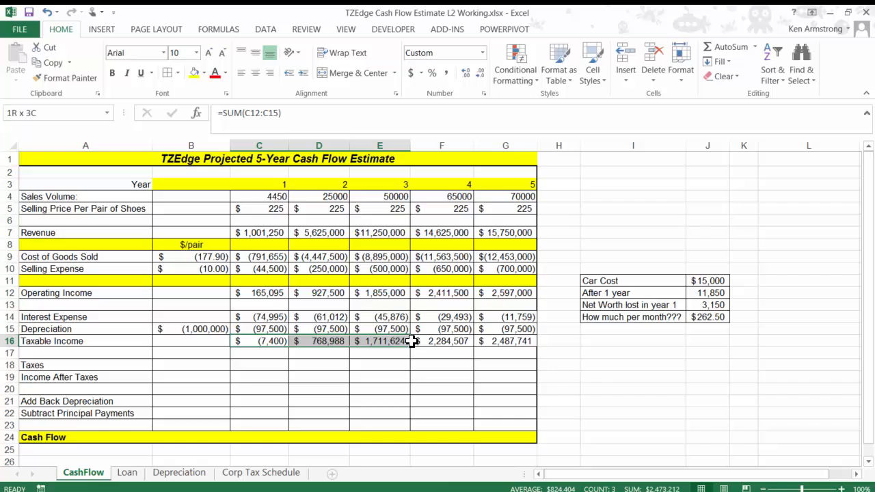